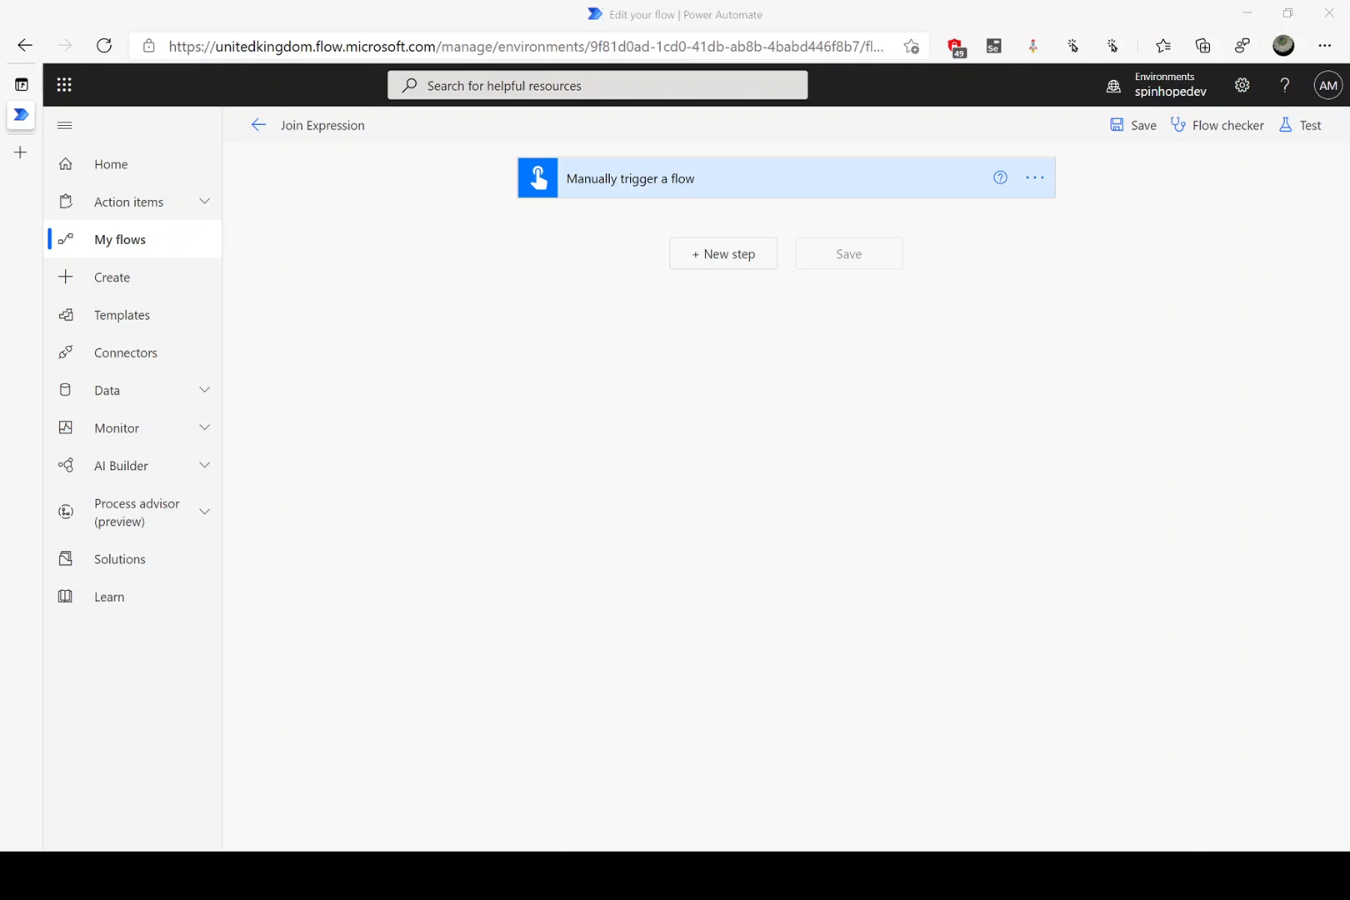
mouse_move(721, 254)
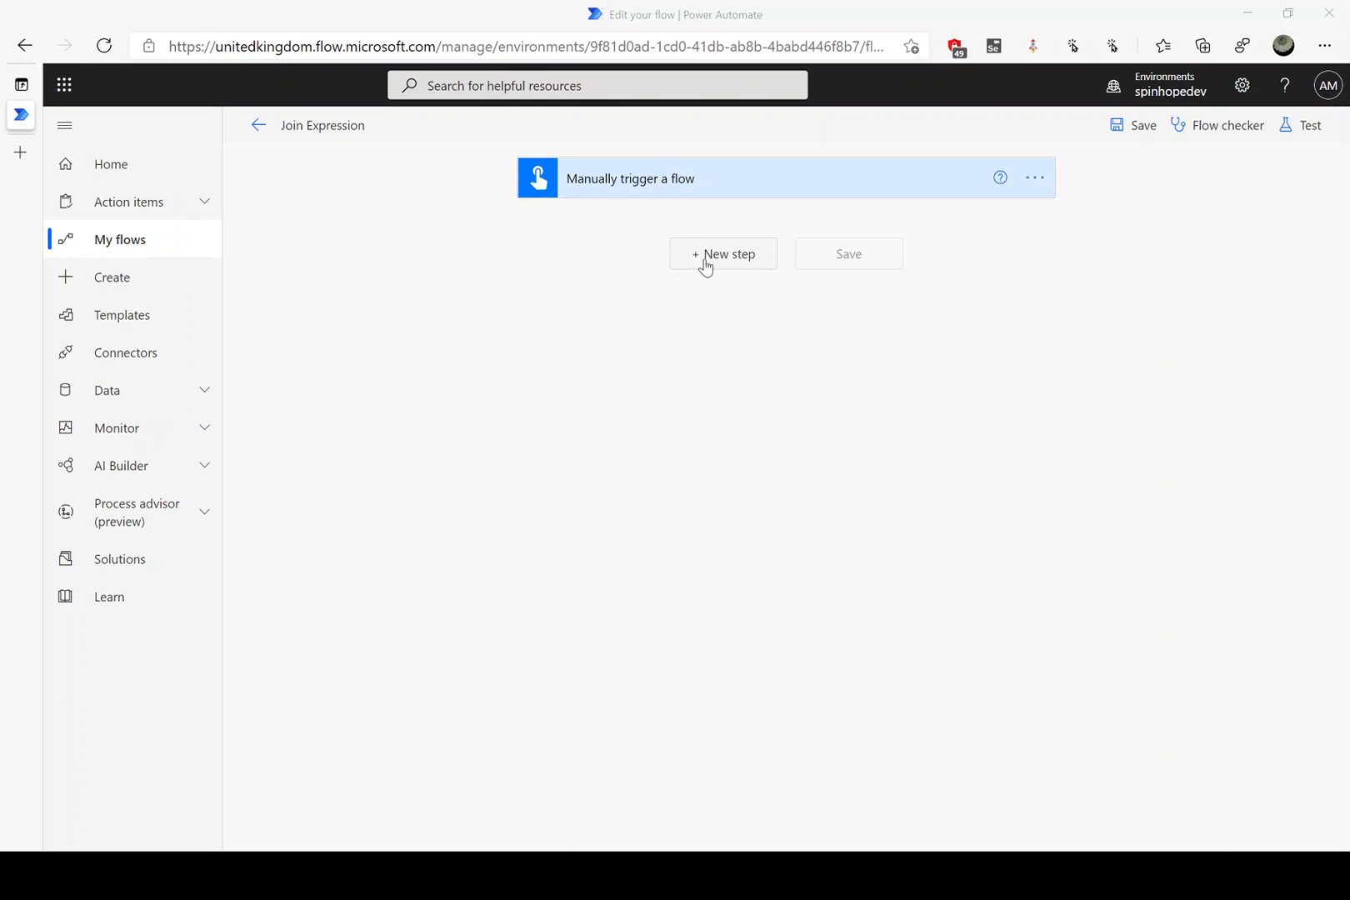
Add a new step after the manual trigger and search the operations for 'compose'.
left_click(721, 253)
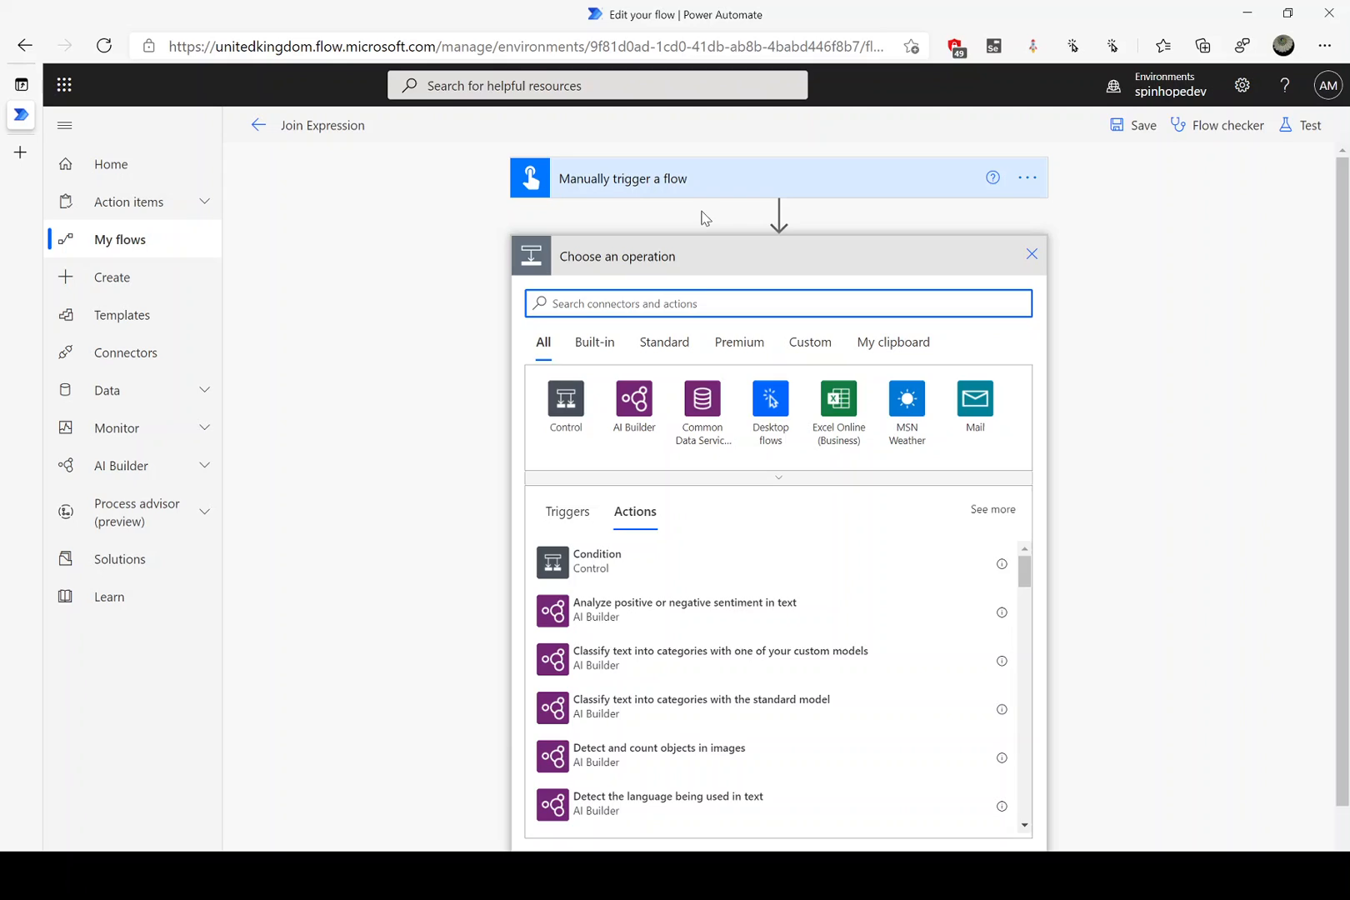
type("compose")
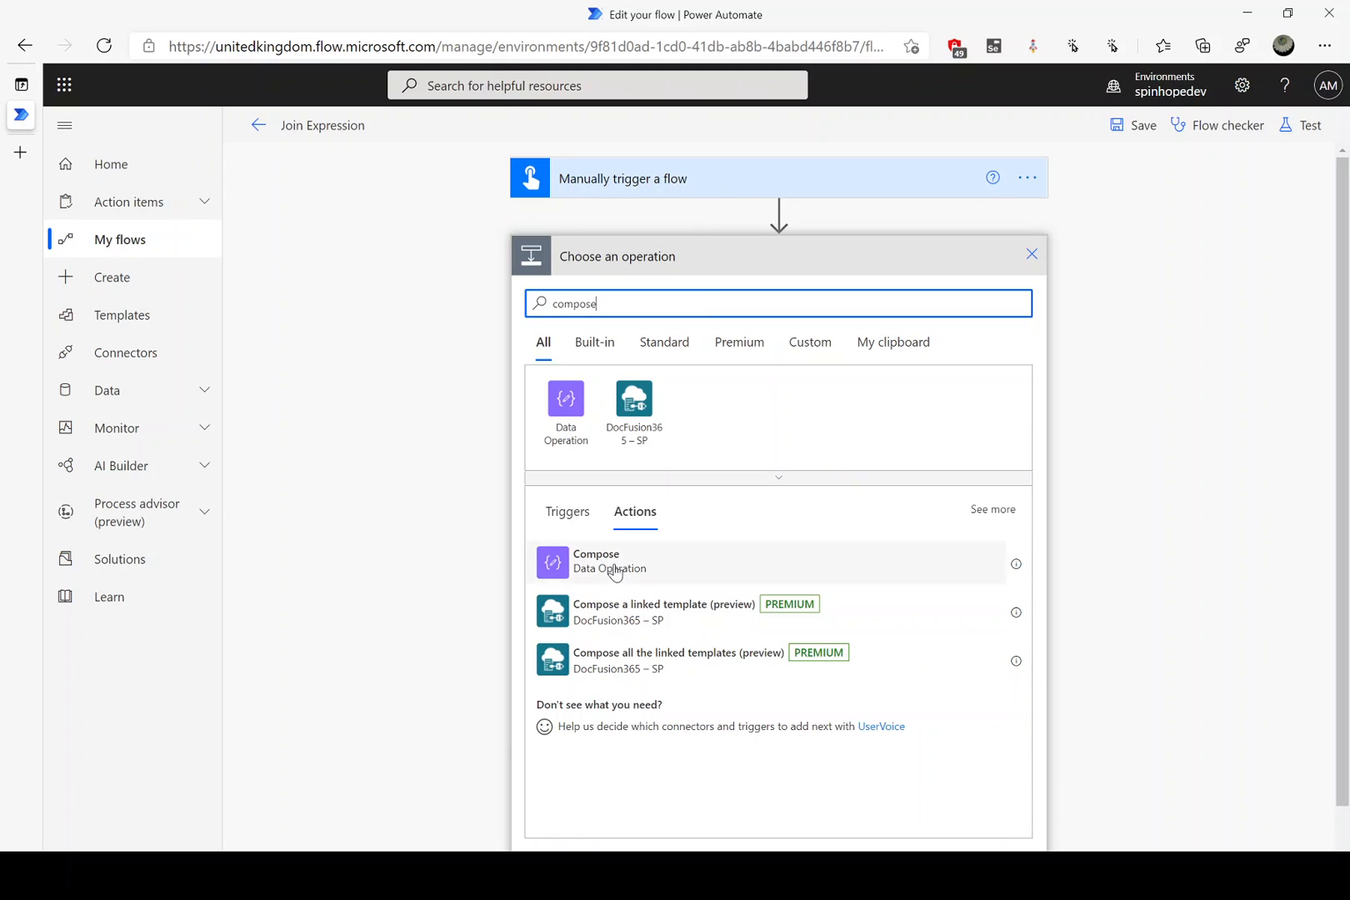
Add a Compose action with Inputs set to the array ["A","B","C"].
left_click(595, 560)
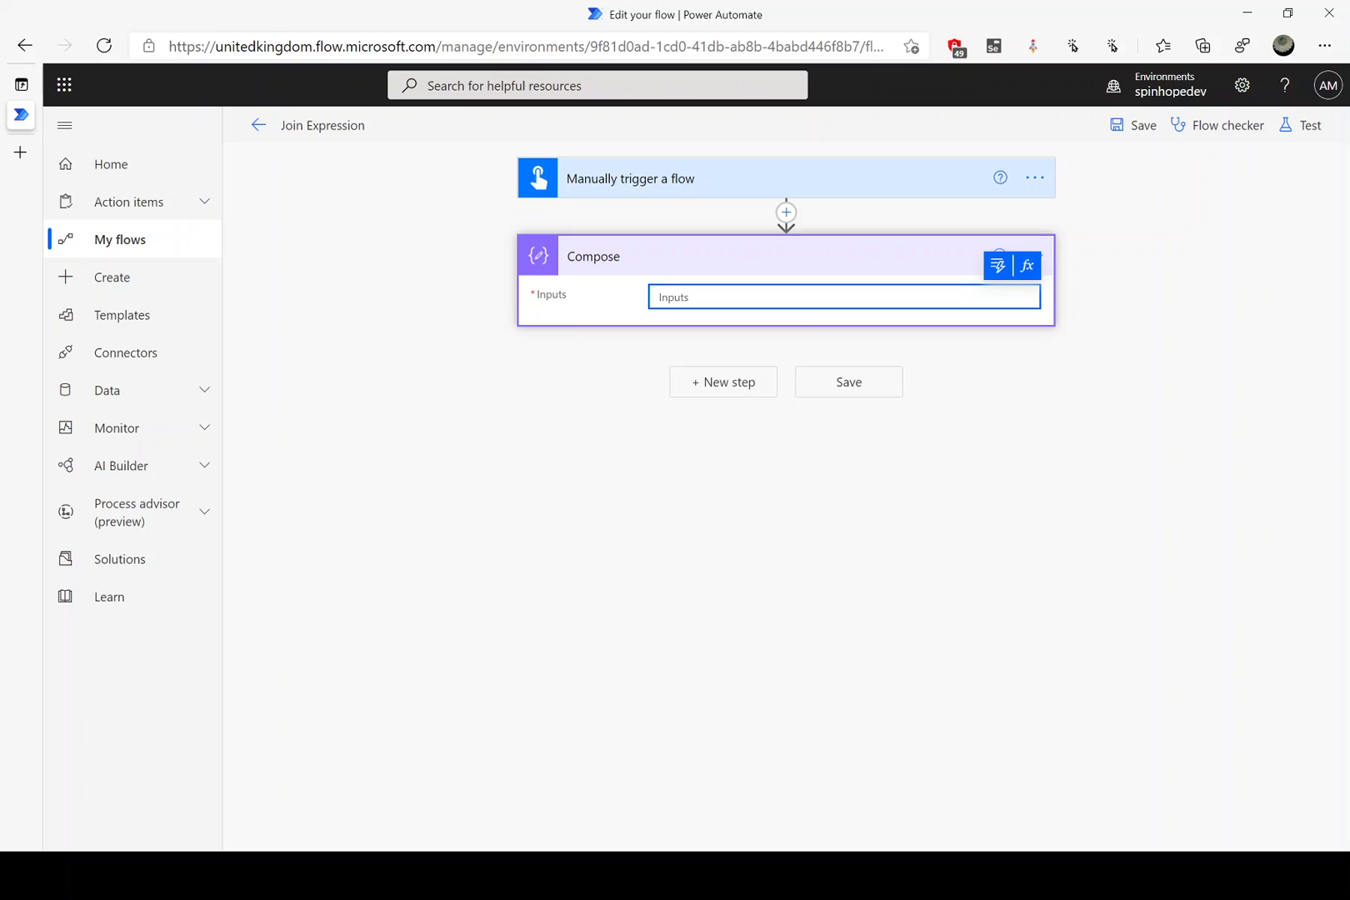
type("[\"A\",\"B")
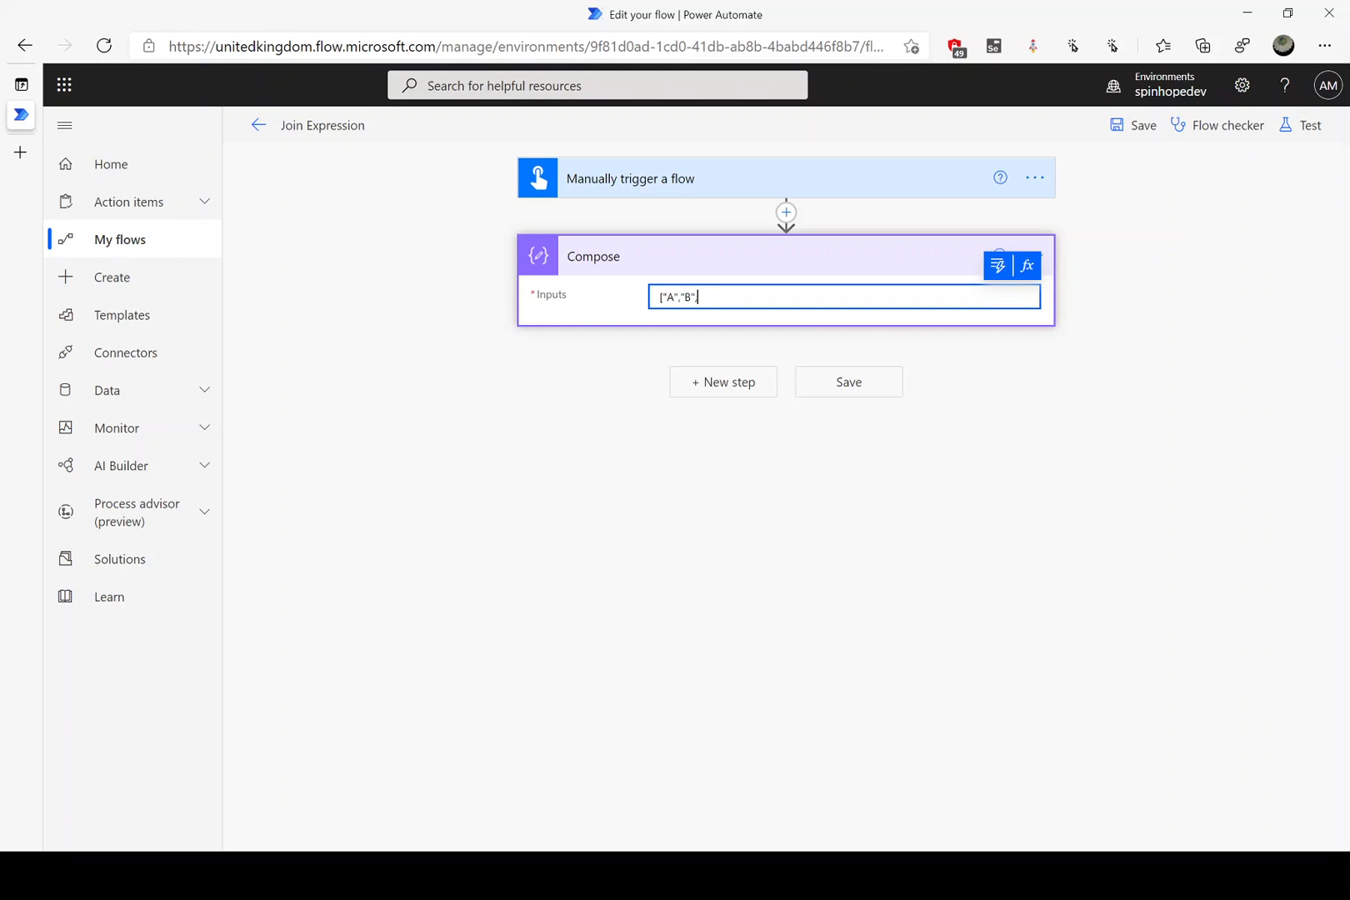
type(",\"C\"")
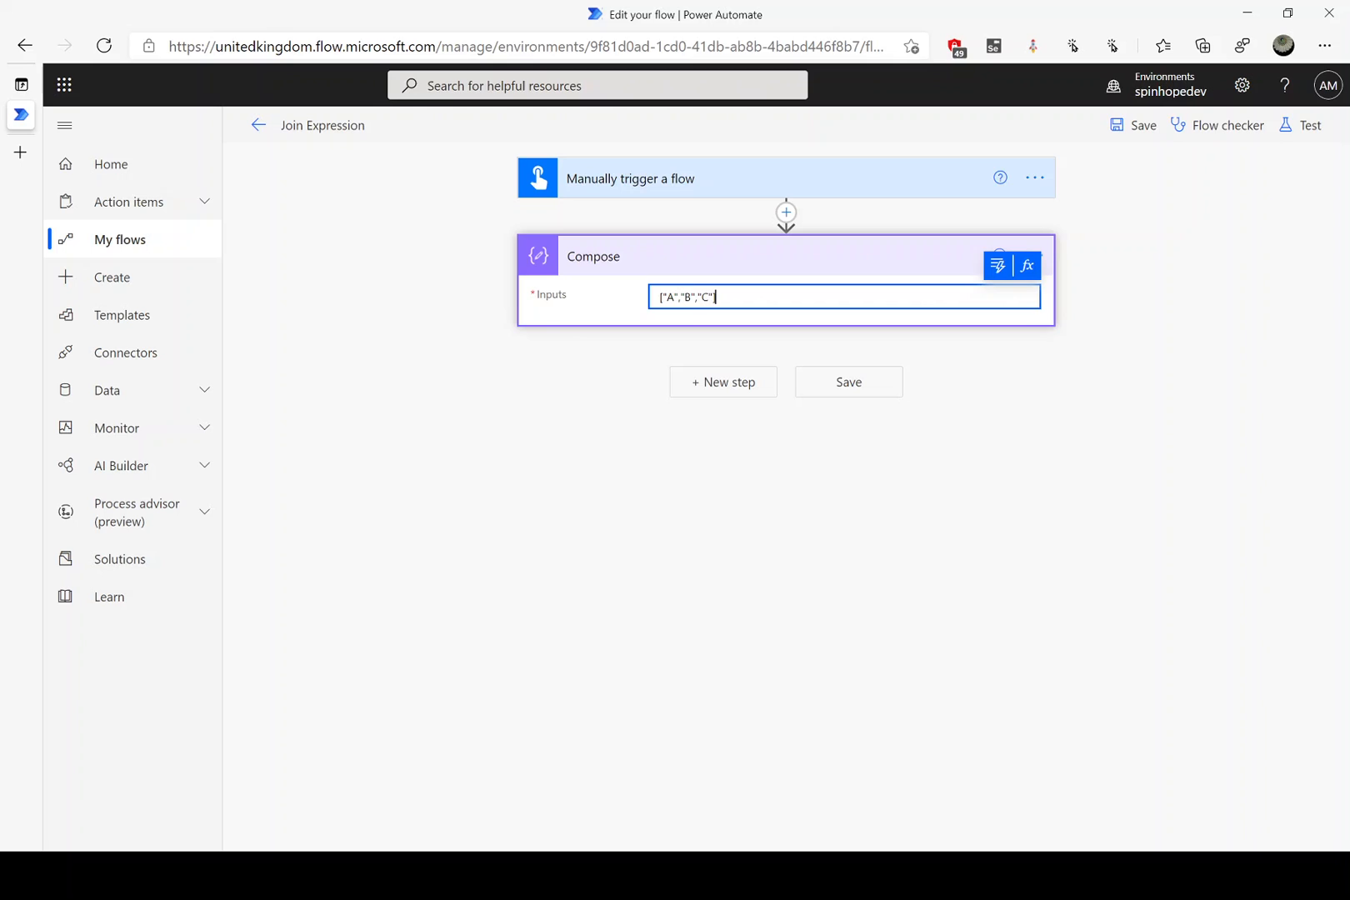
mouse_move(736, 414)
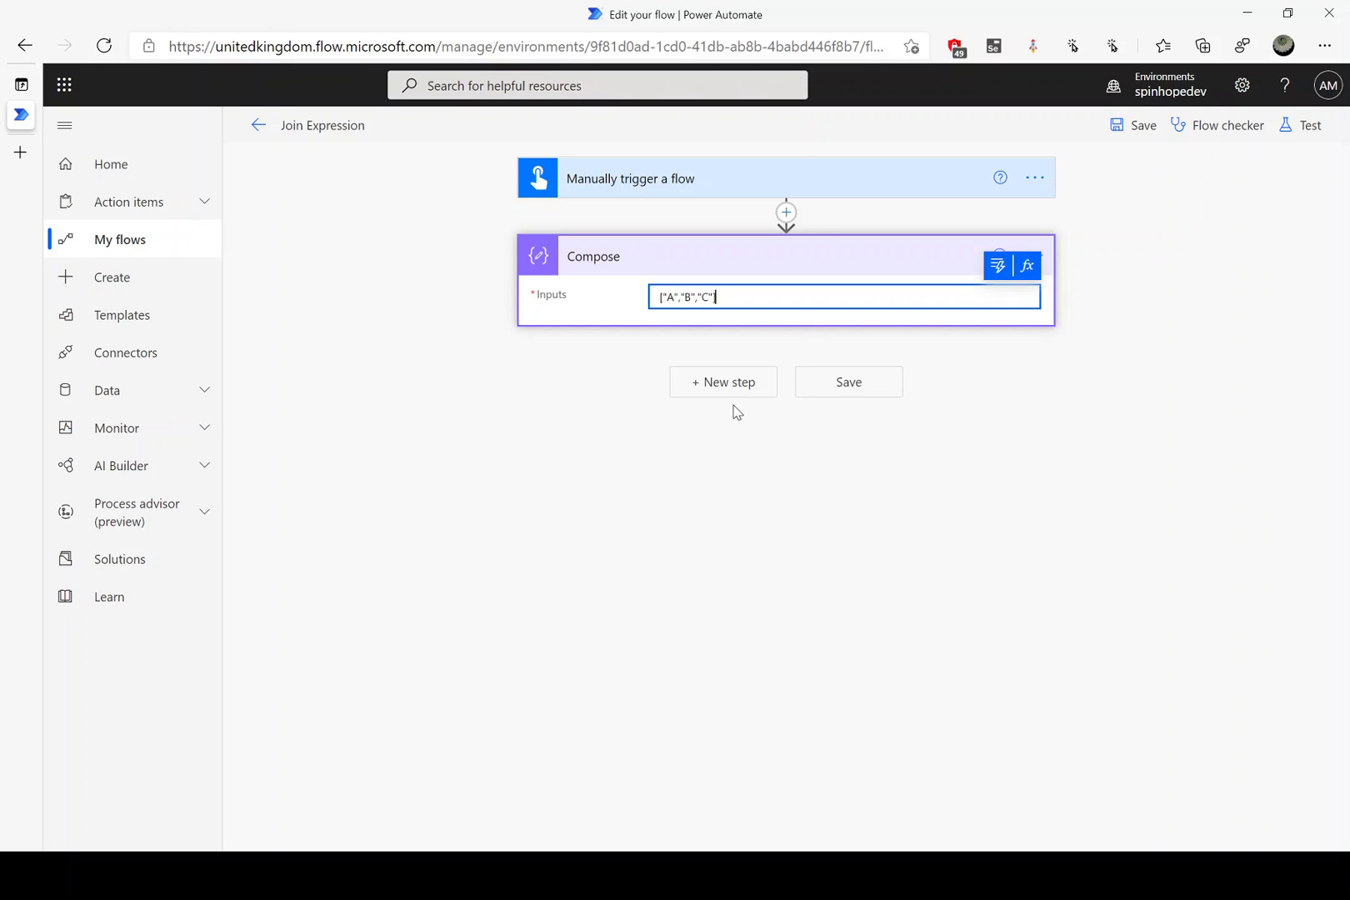
Add a second, empty Compose action below the first.
left_click(721, 382)
type("compose")
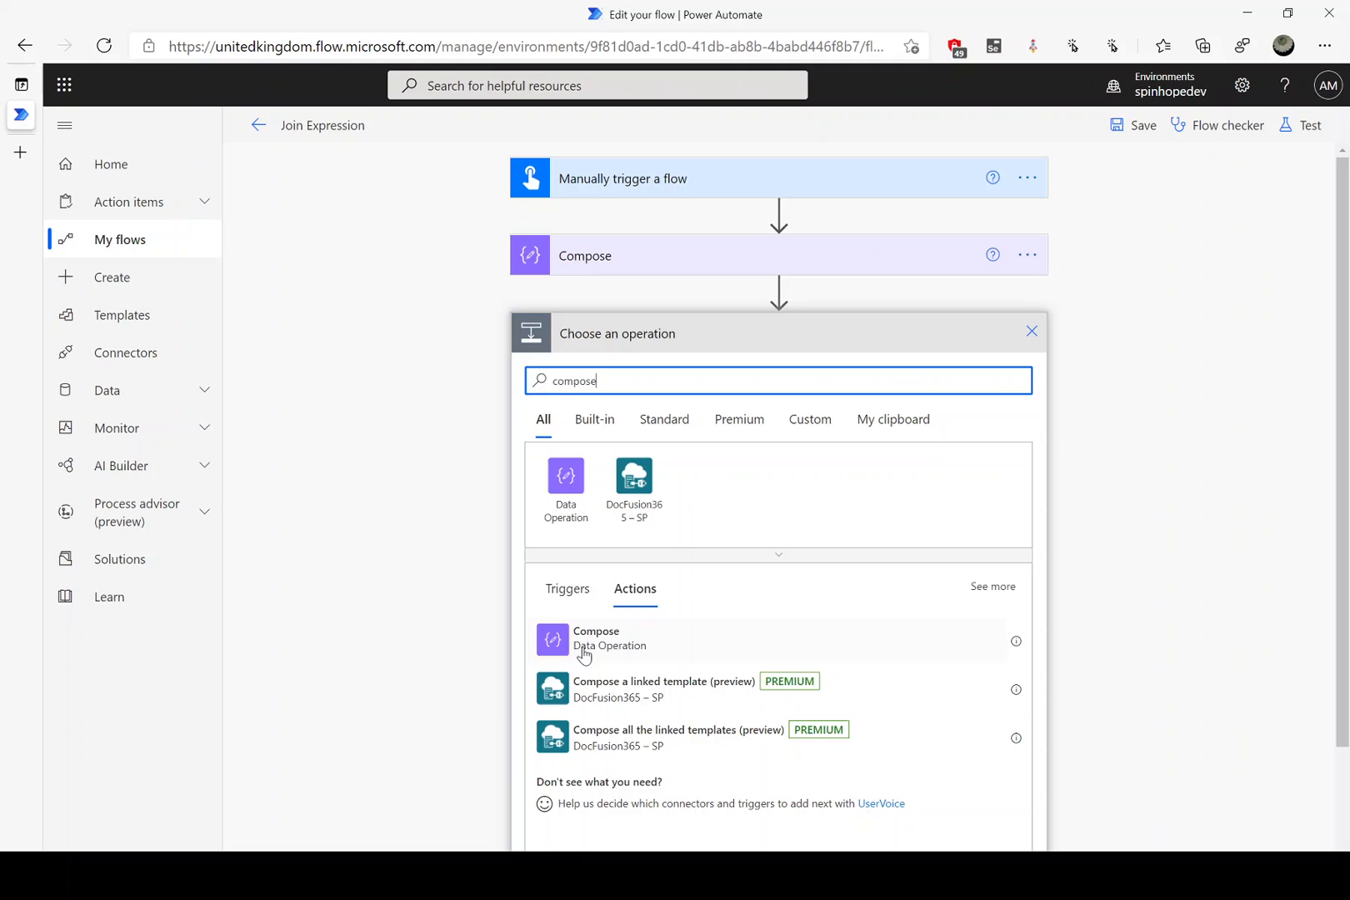
left_click(595, 637)
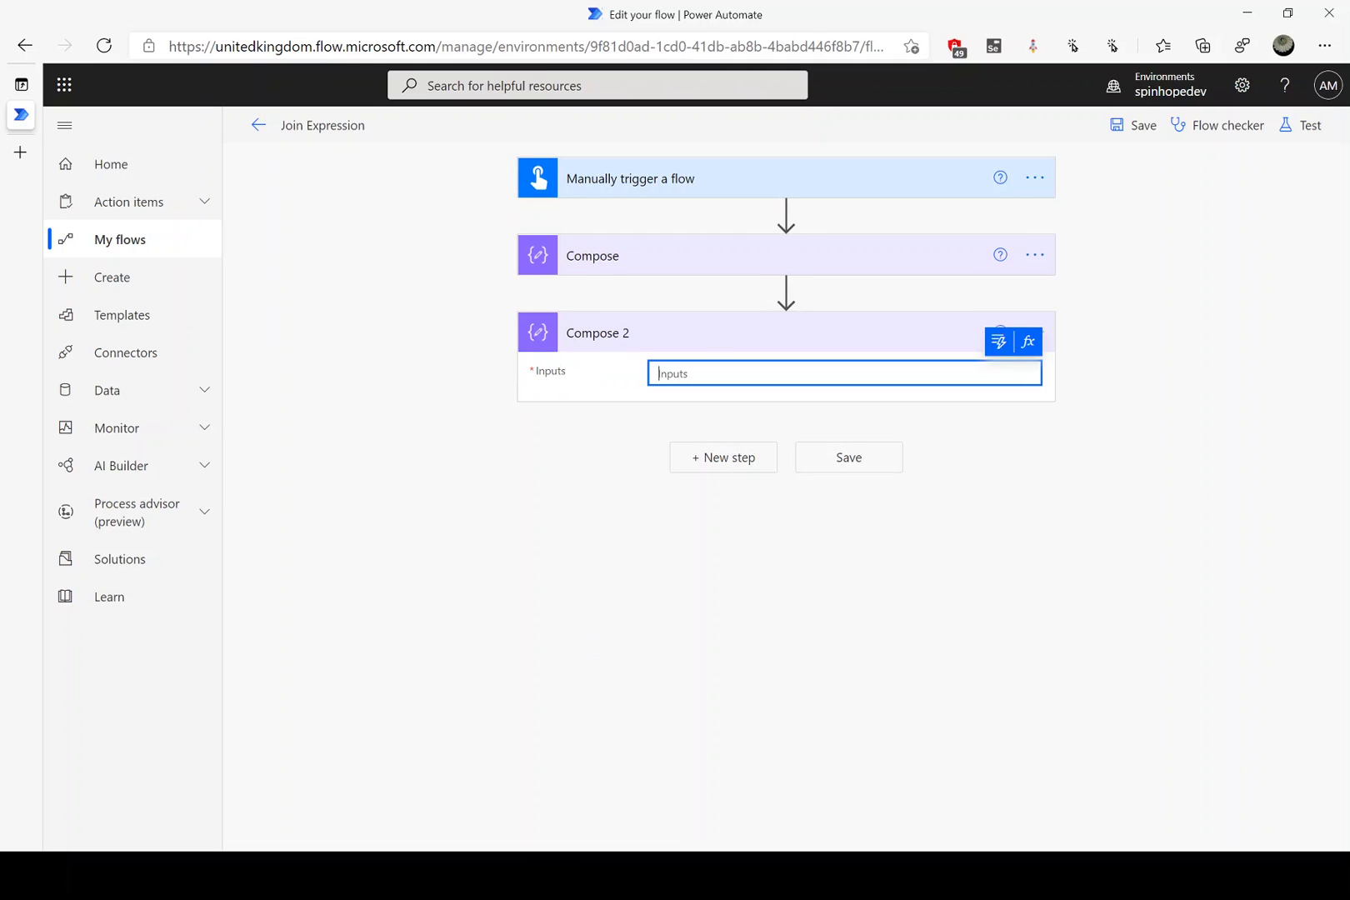
mouse_move(1028, 342)
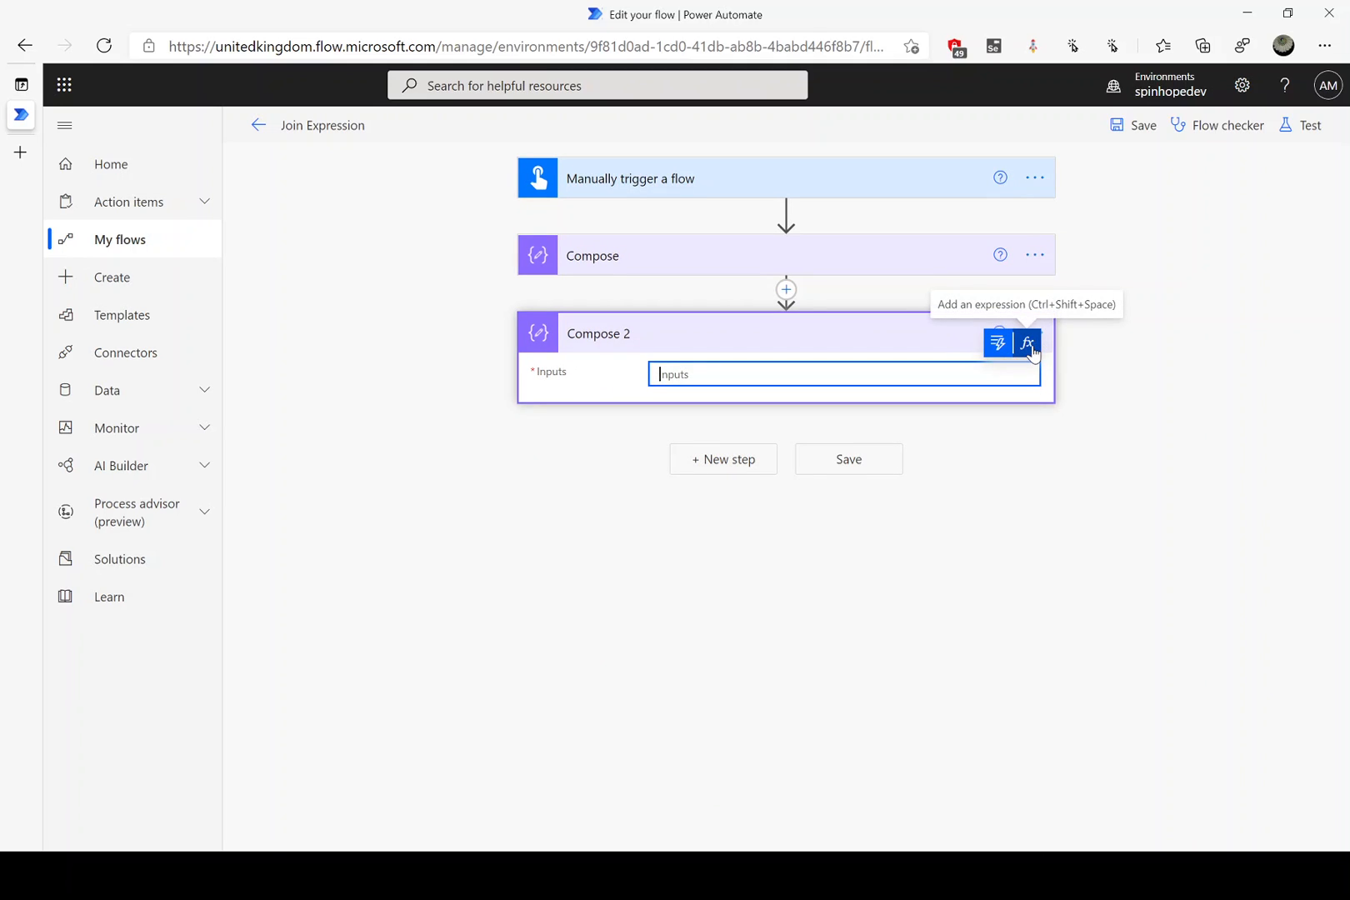
Set Compose 2 to the expression join(outputs('Compose'),'&') and start a flow test.
left_click(1027, 343)
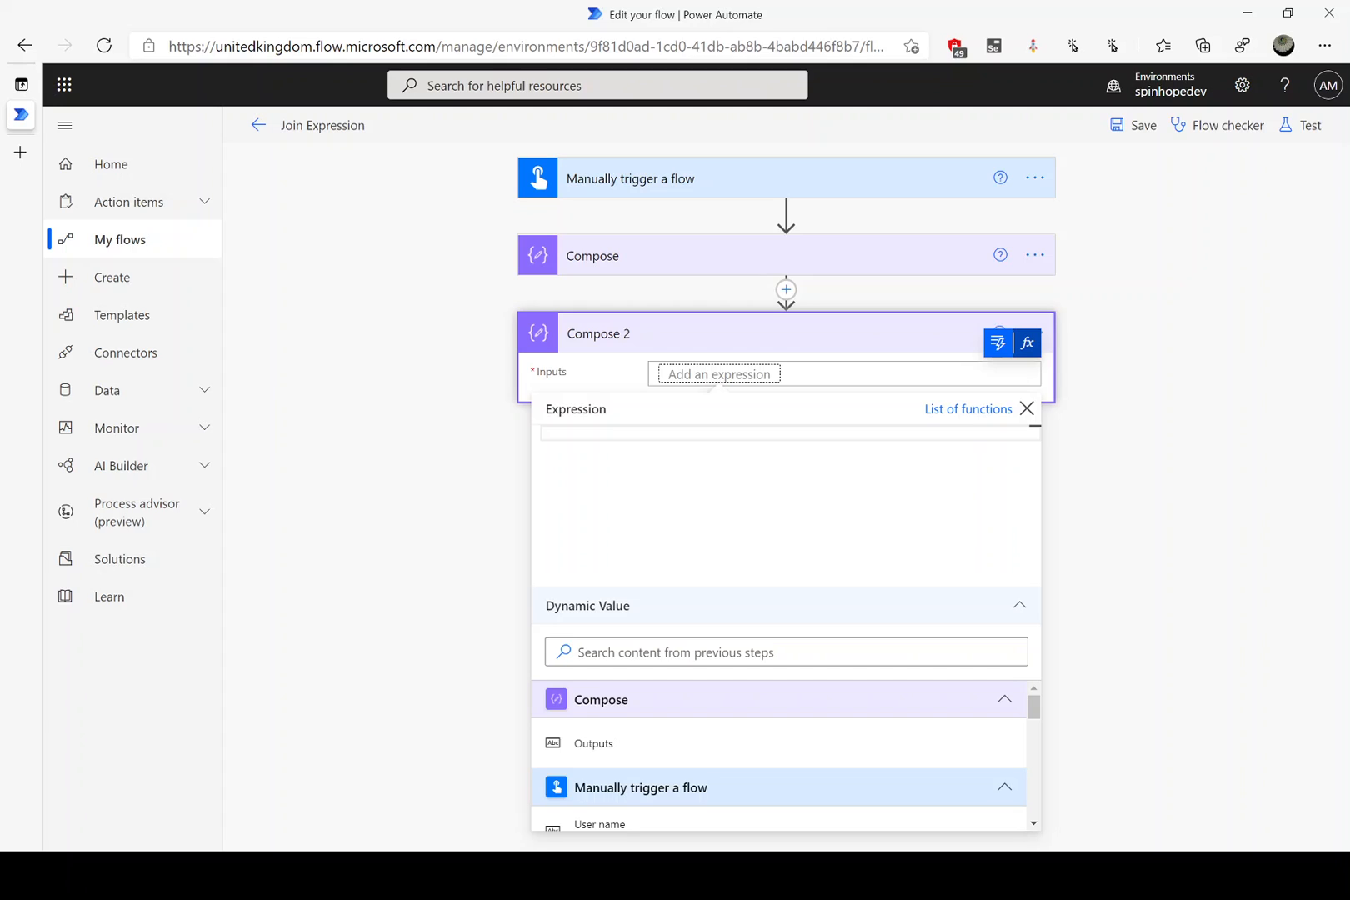
type("joi")
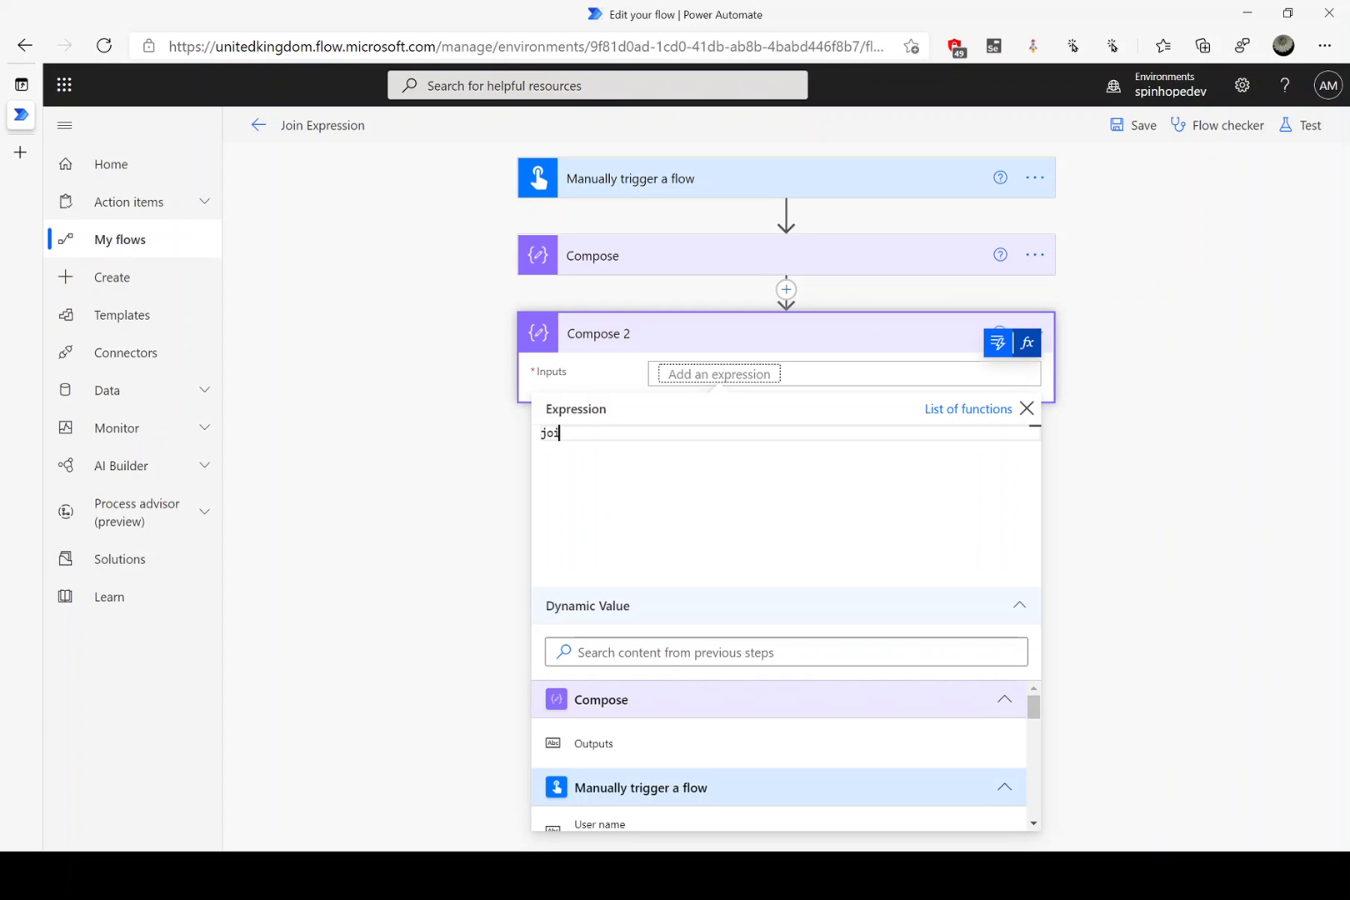
type("n()")
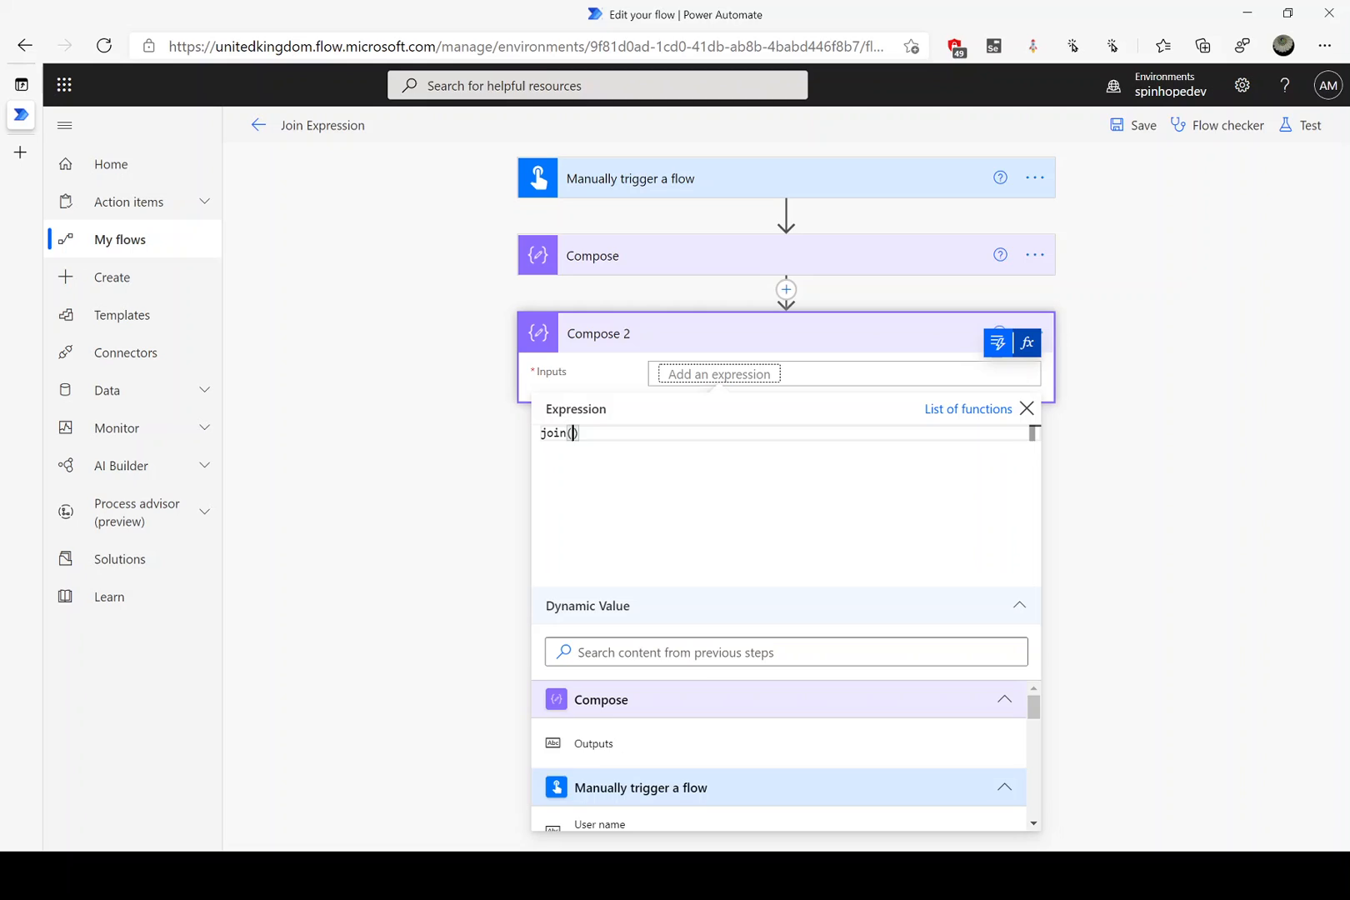
mouse_move(592, 744)
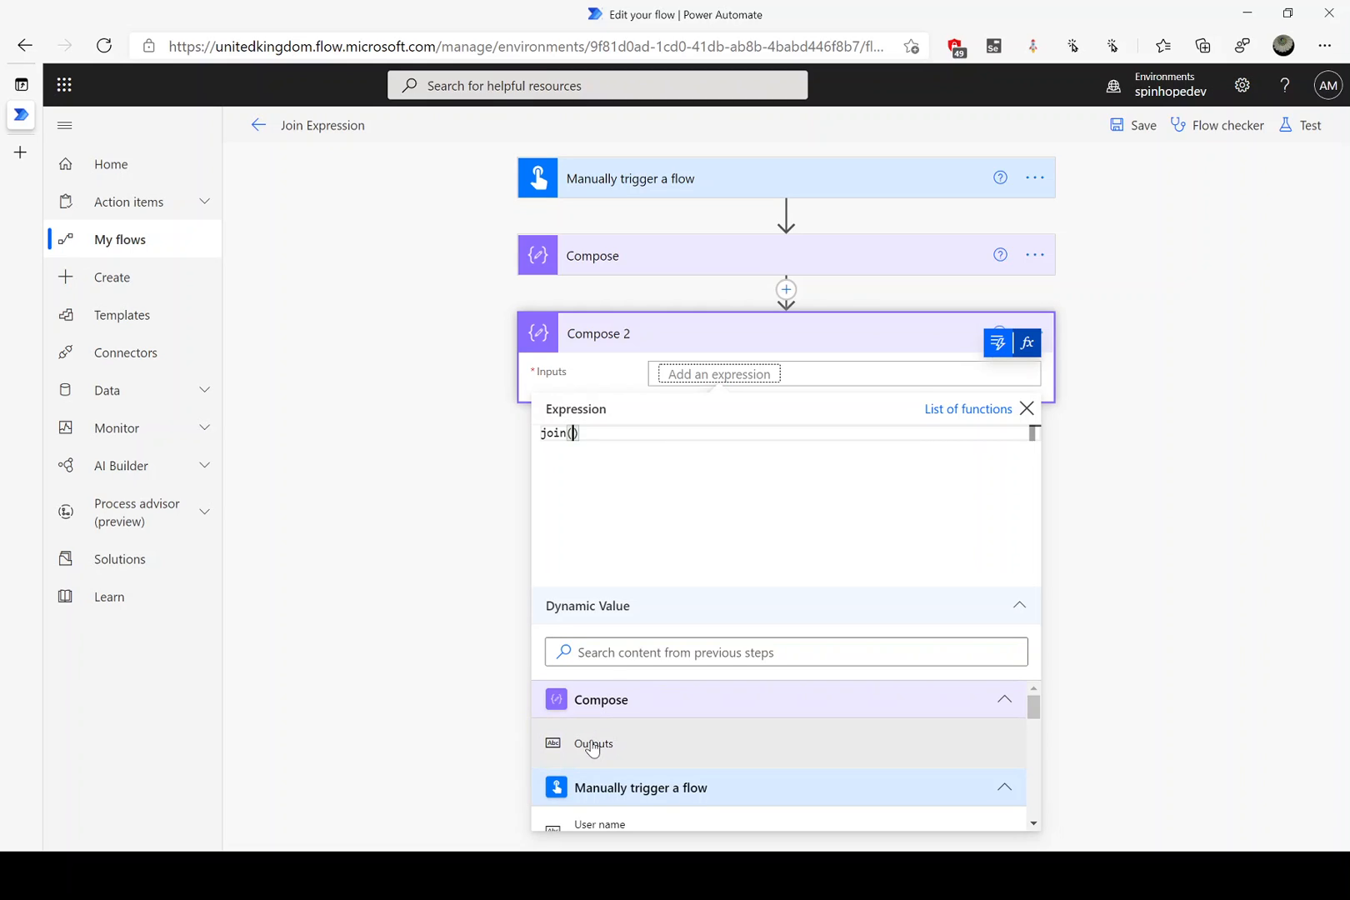
left_click(593, 743)
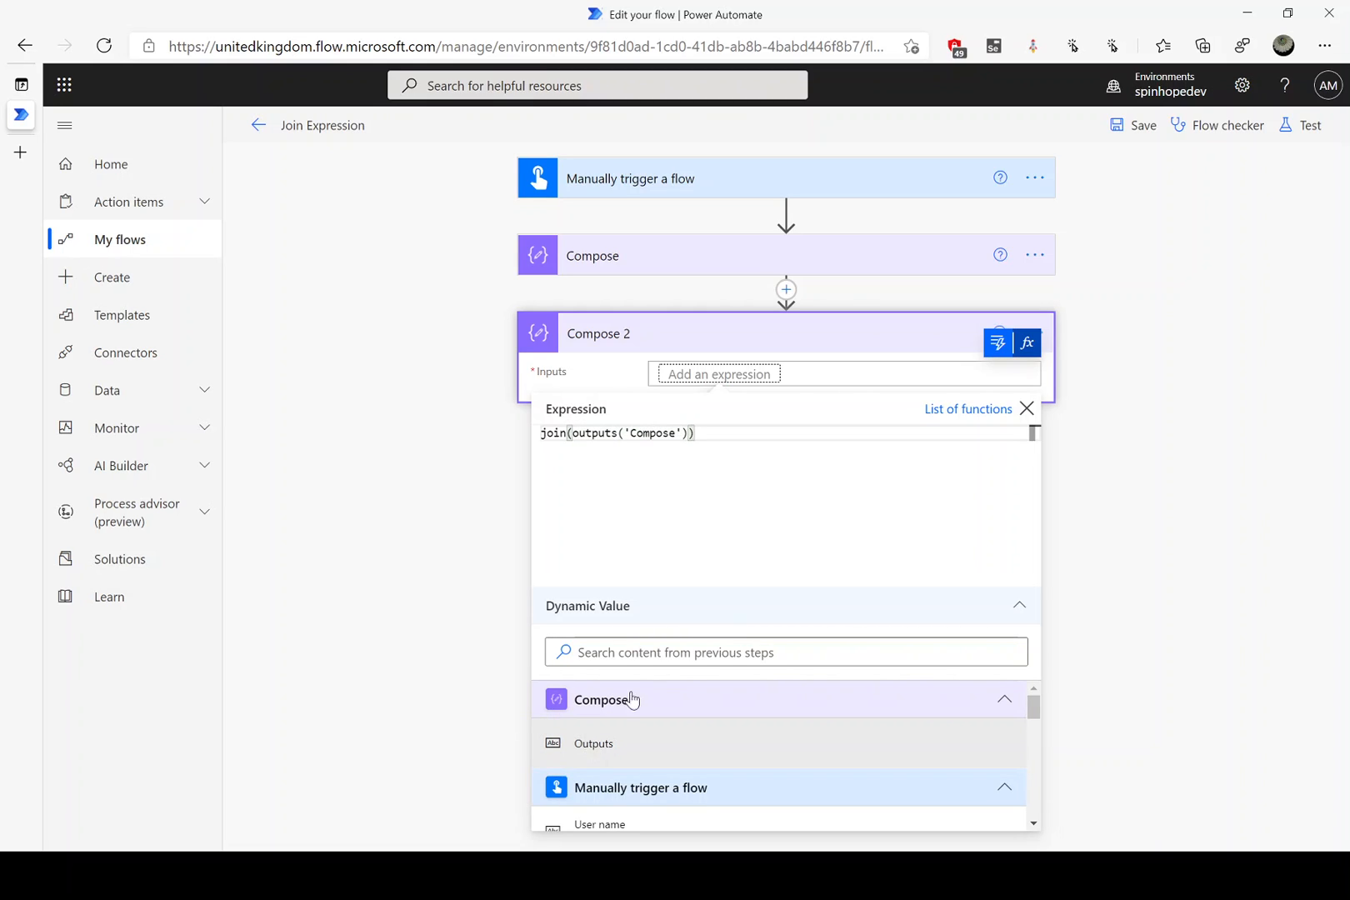
mouse_move(666, 316)
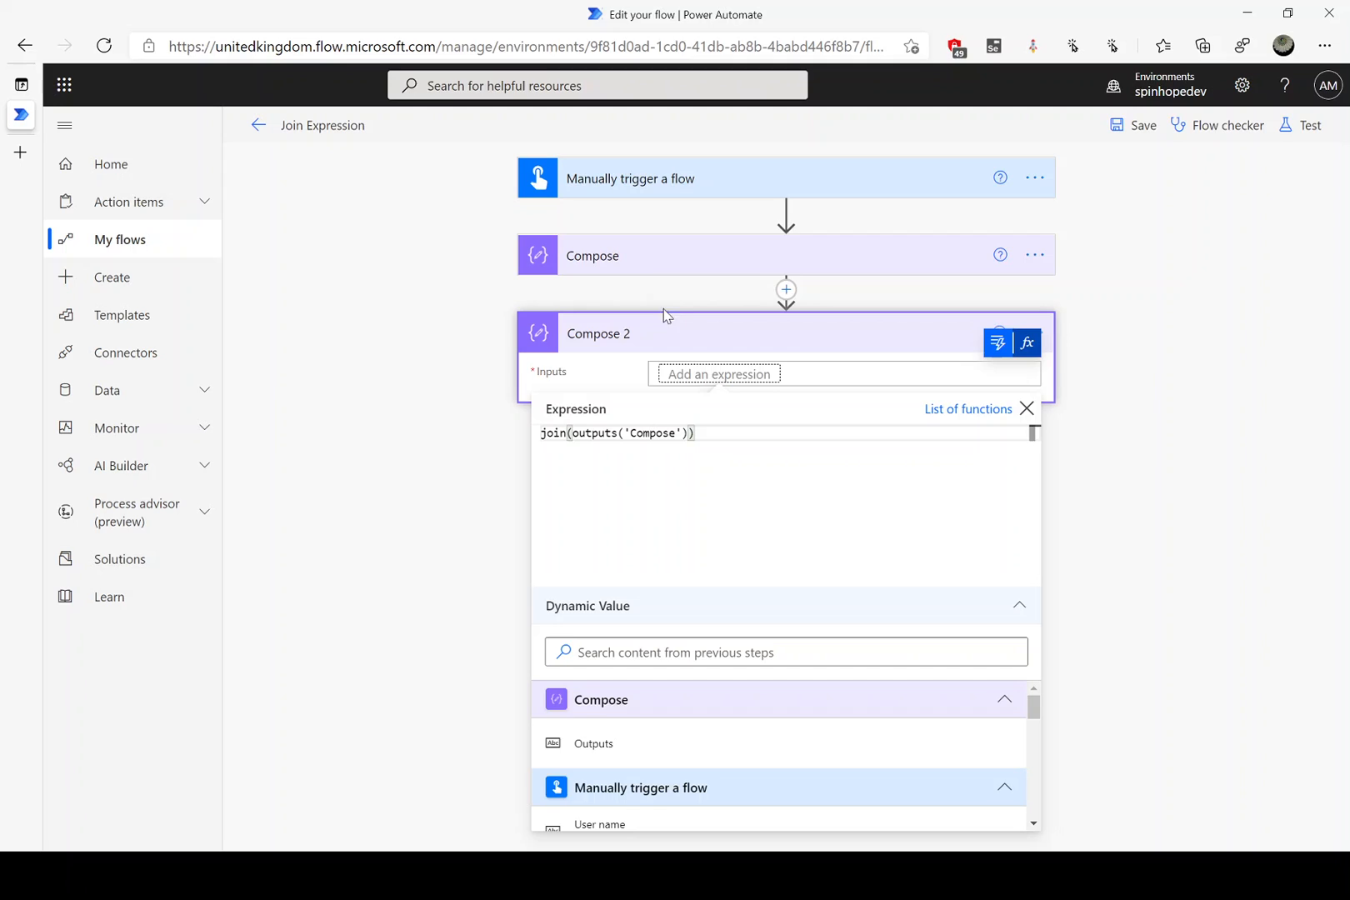
mouse_move(650, 388)
type(",'")
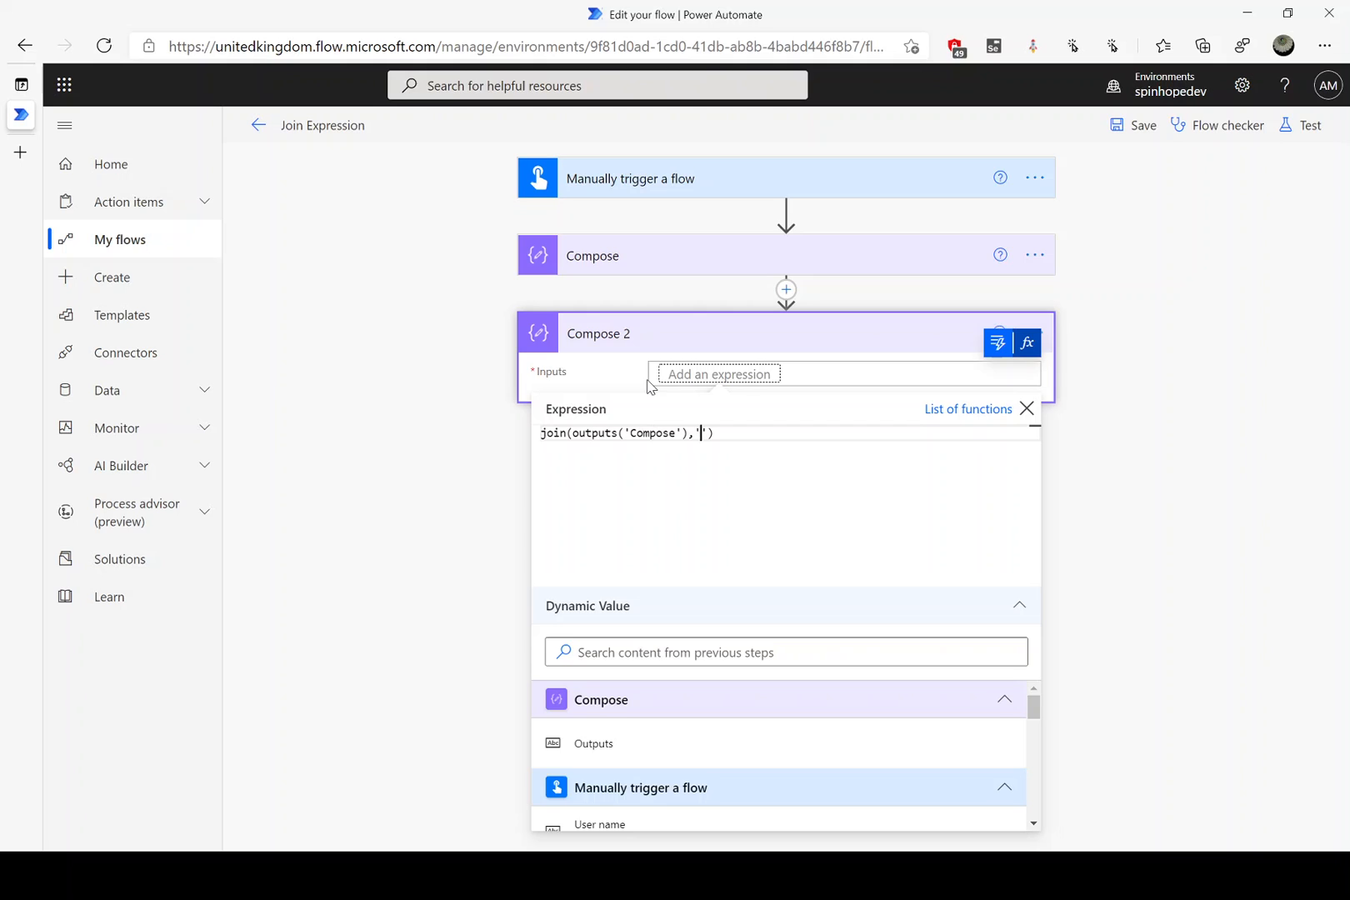
type("&")
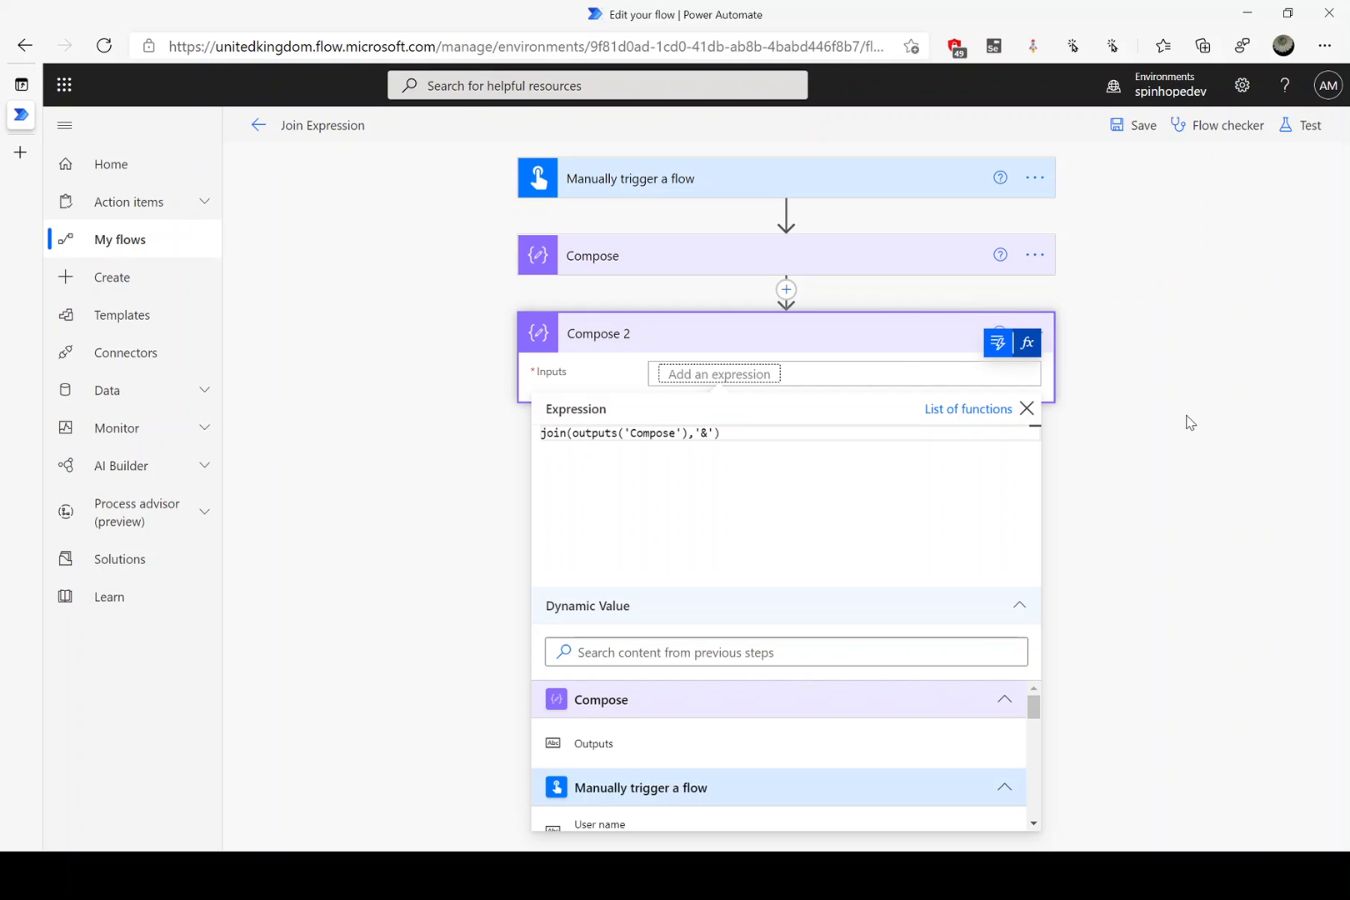
left_click(1304, 125)
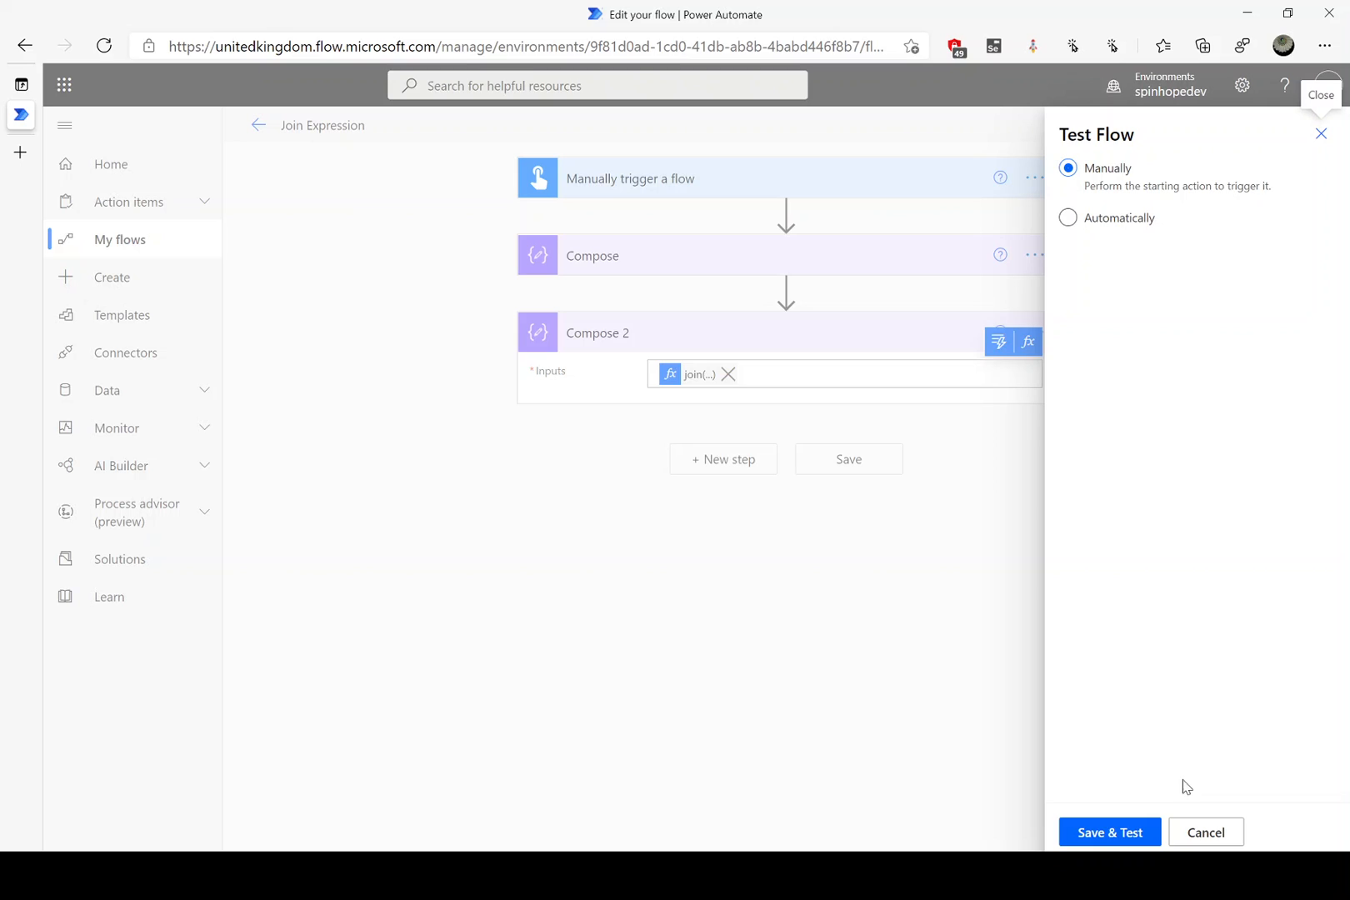
Save and run the flow manually, then view Compose 2's A&B&C output in the run.
left_click(1108, 832)
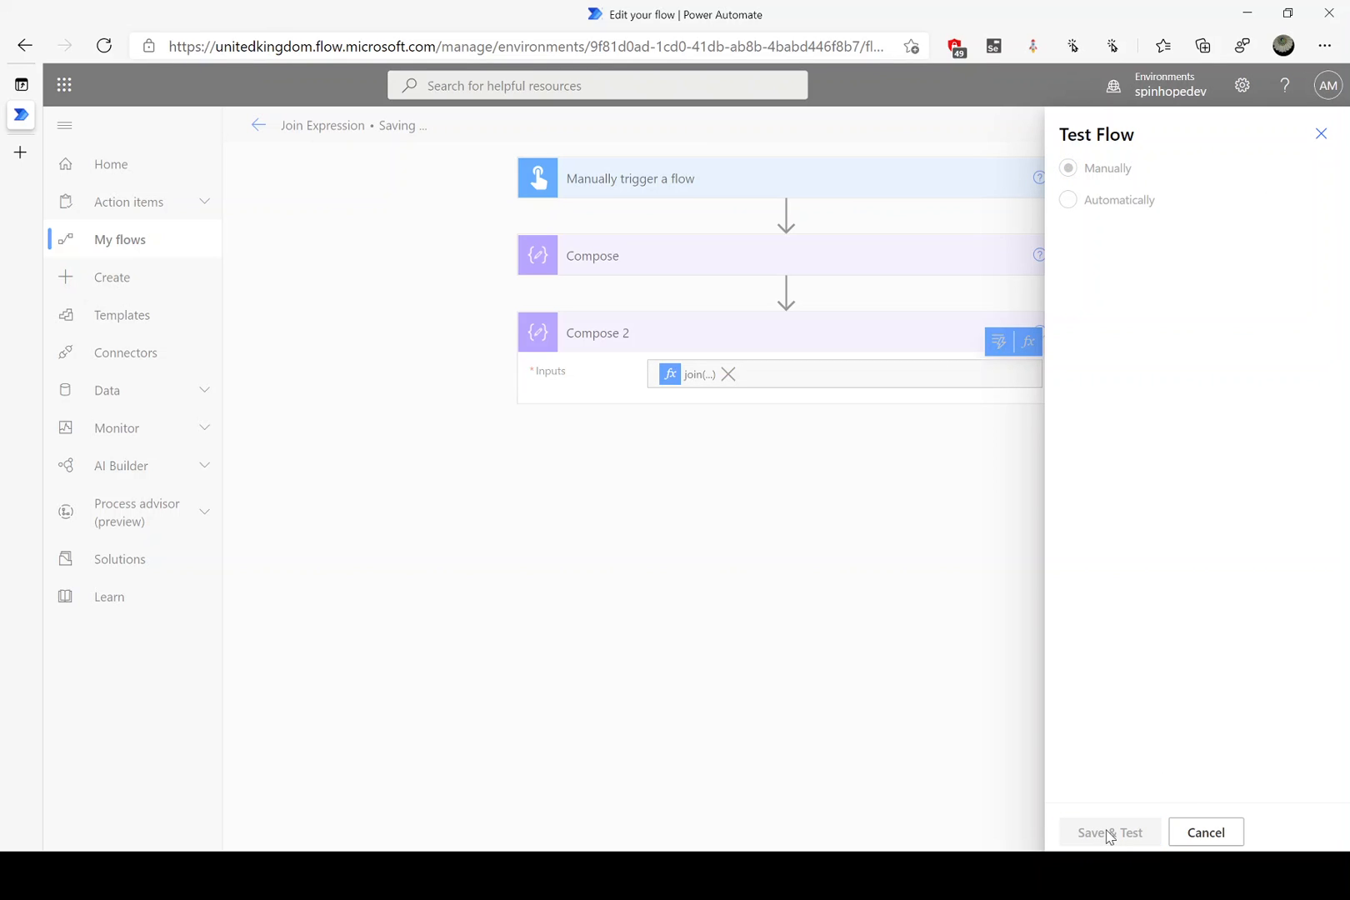
left_click(1108, 831)
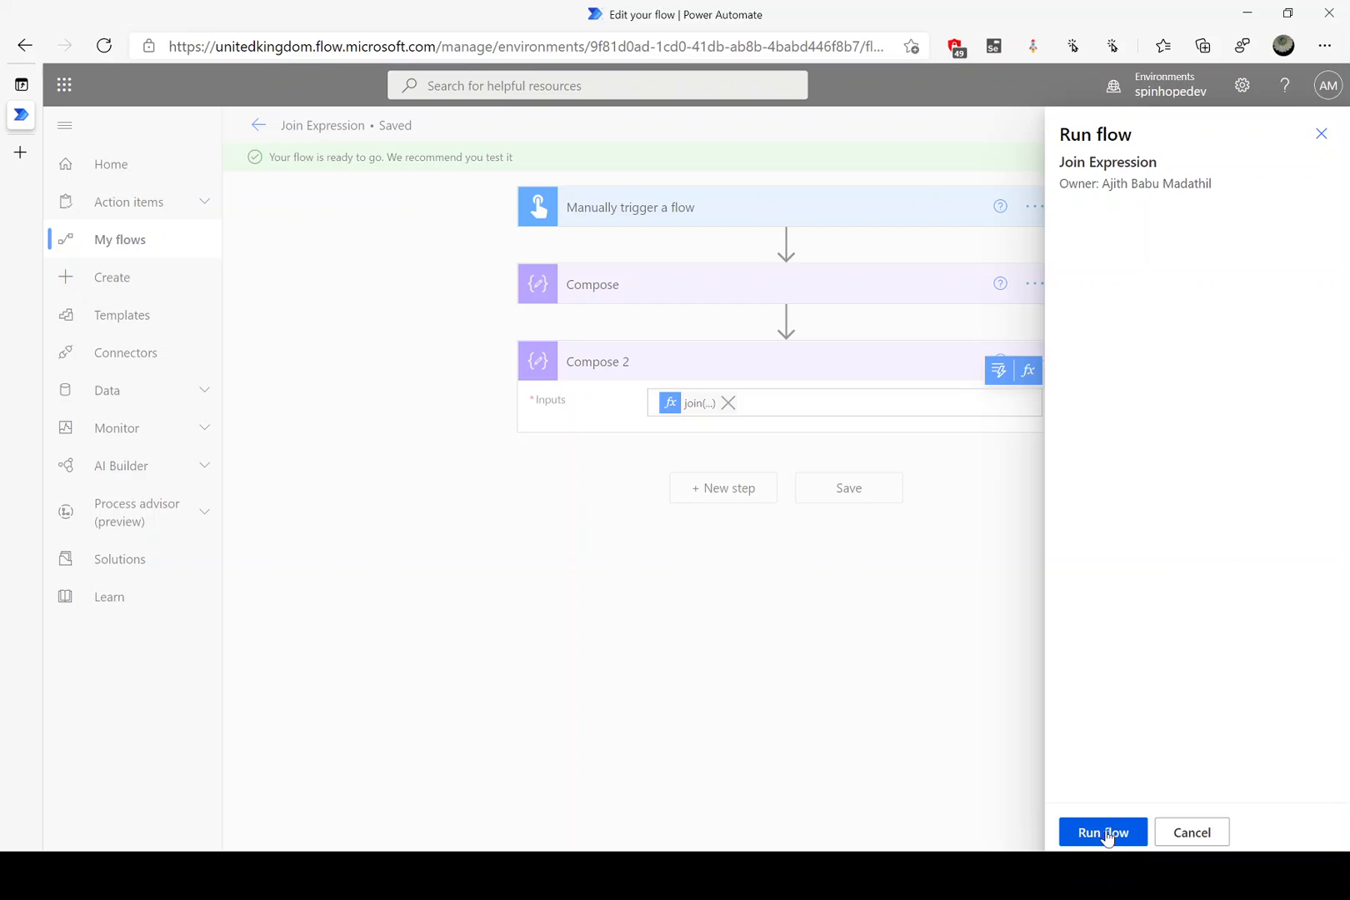
left_click(1103, 831)
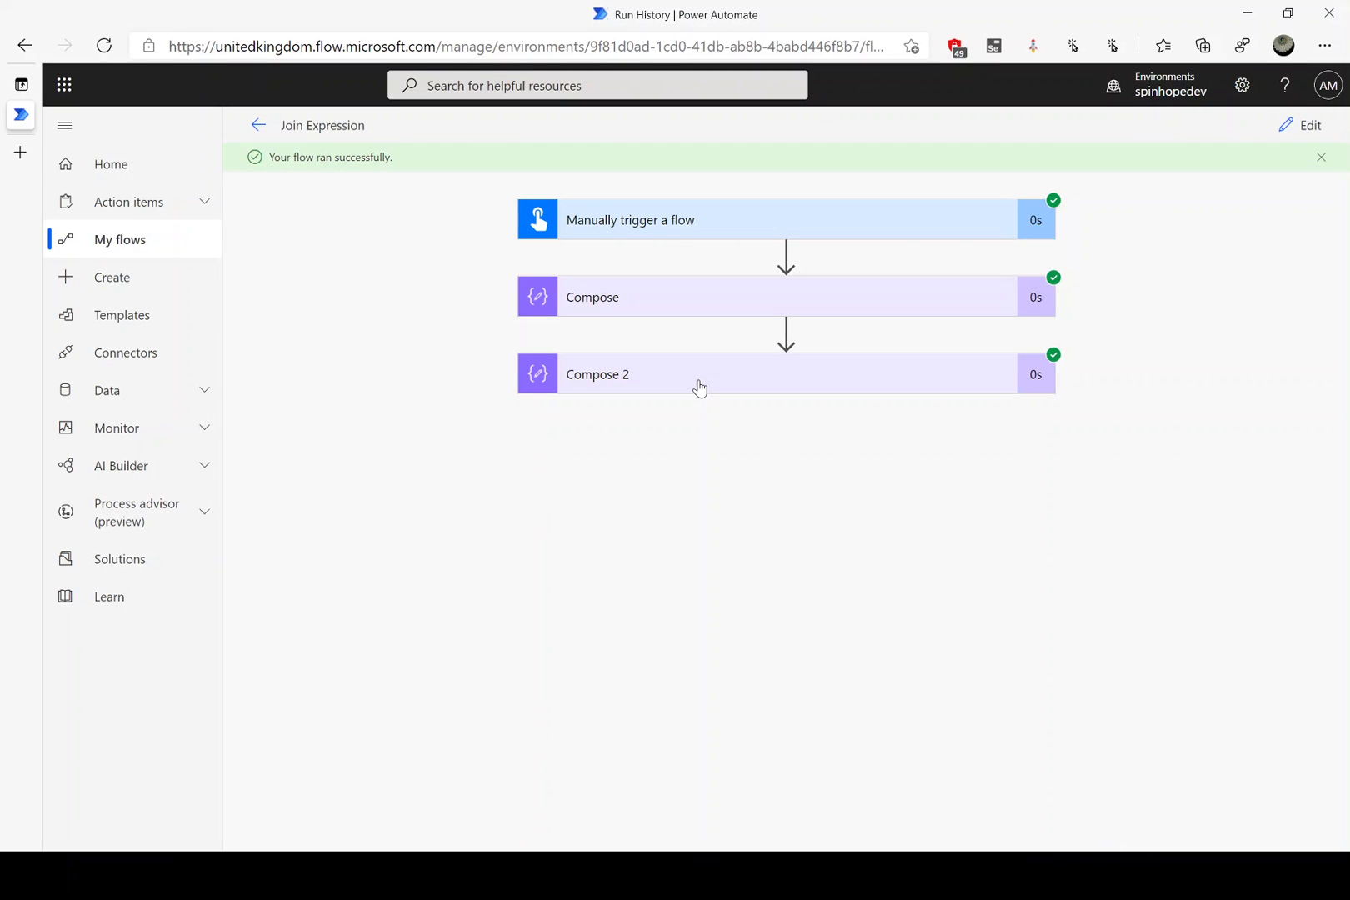
left_click(698, 374)
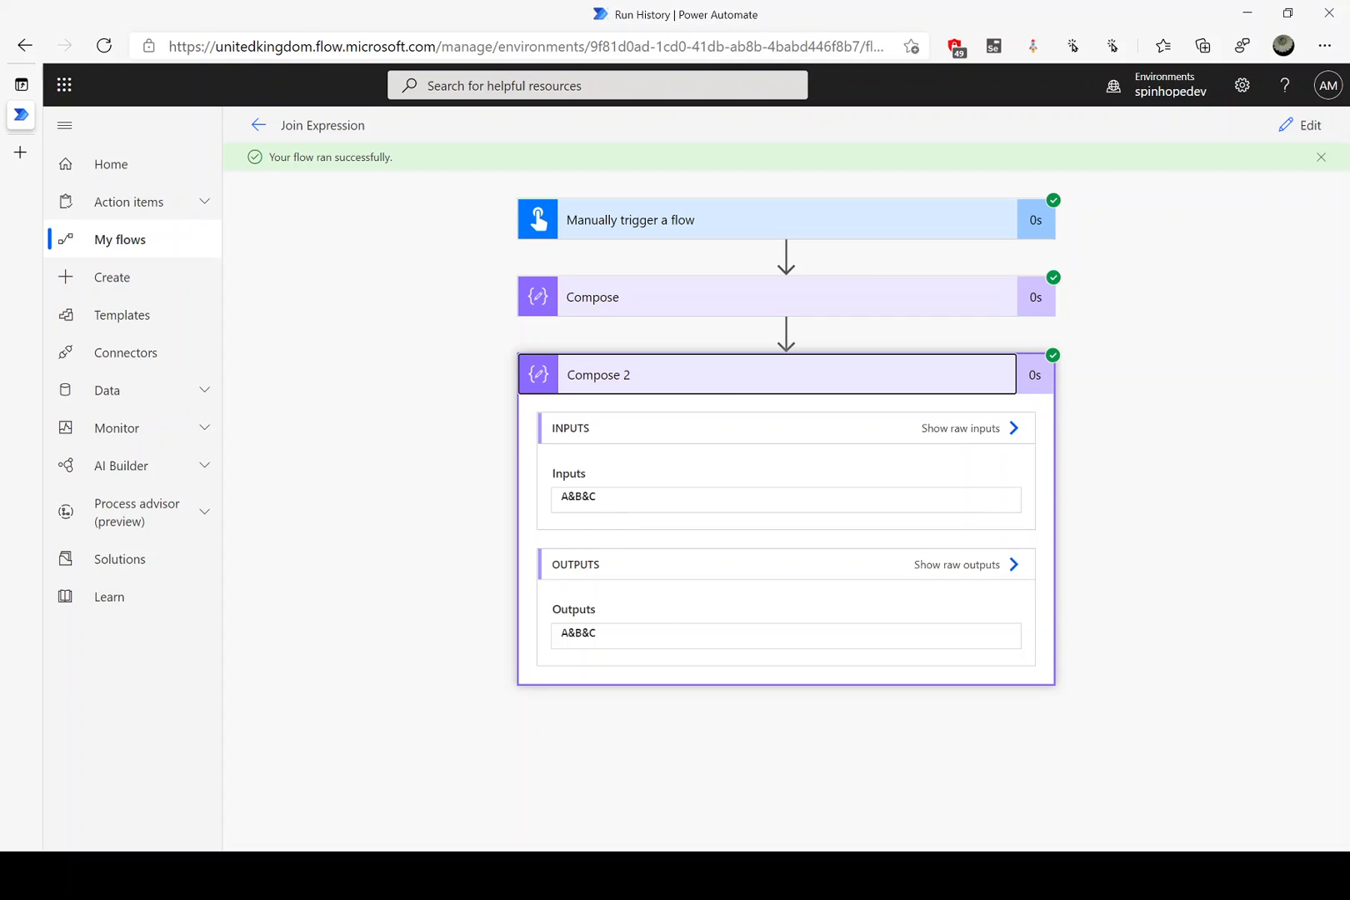
Return to the editor and reopen Compose 2's join(outputs('Compose'),'&') expression for review.
left_click(1307, 125)
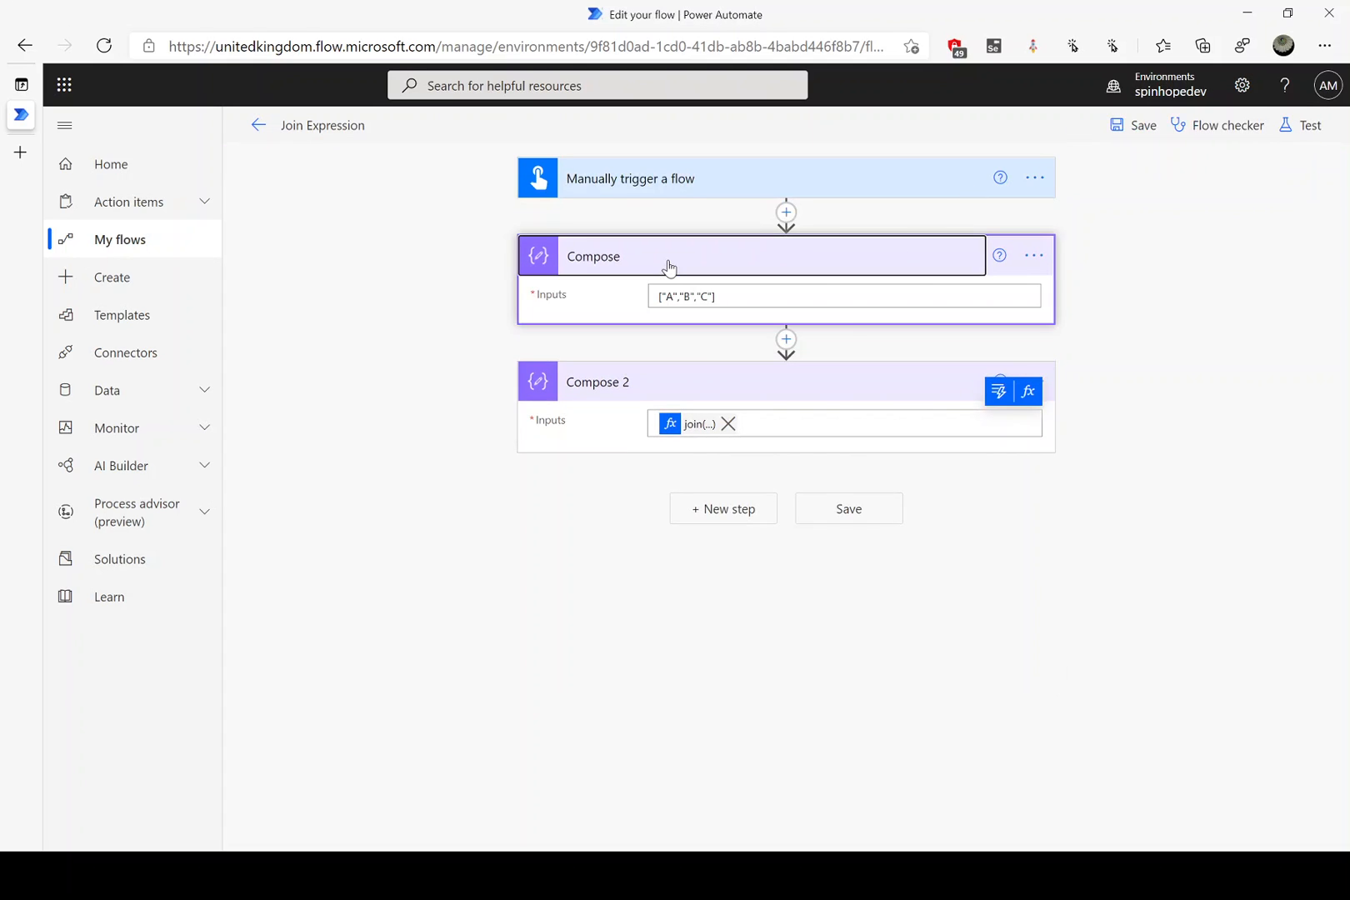
mouse_move(693, 423)
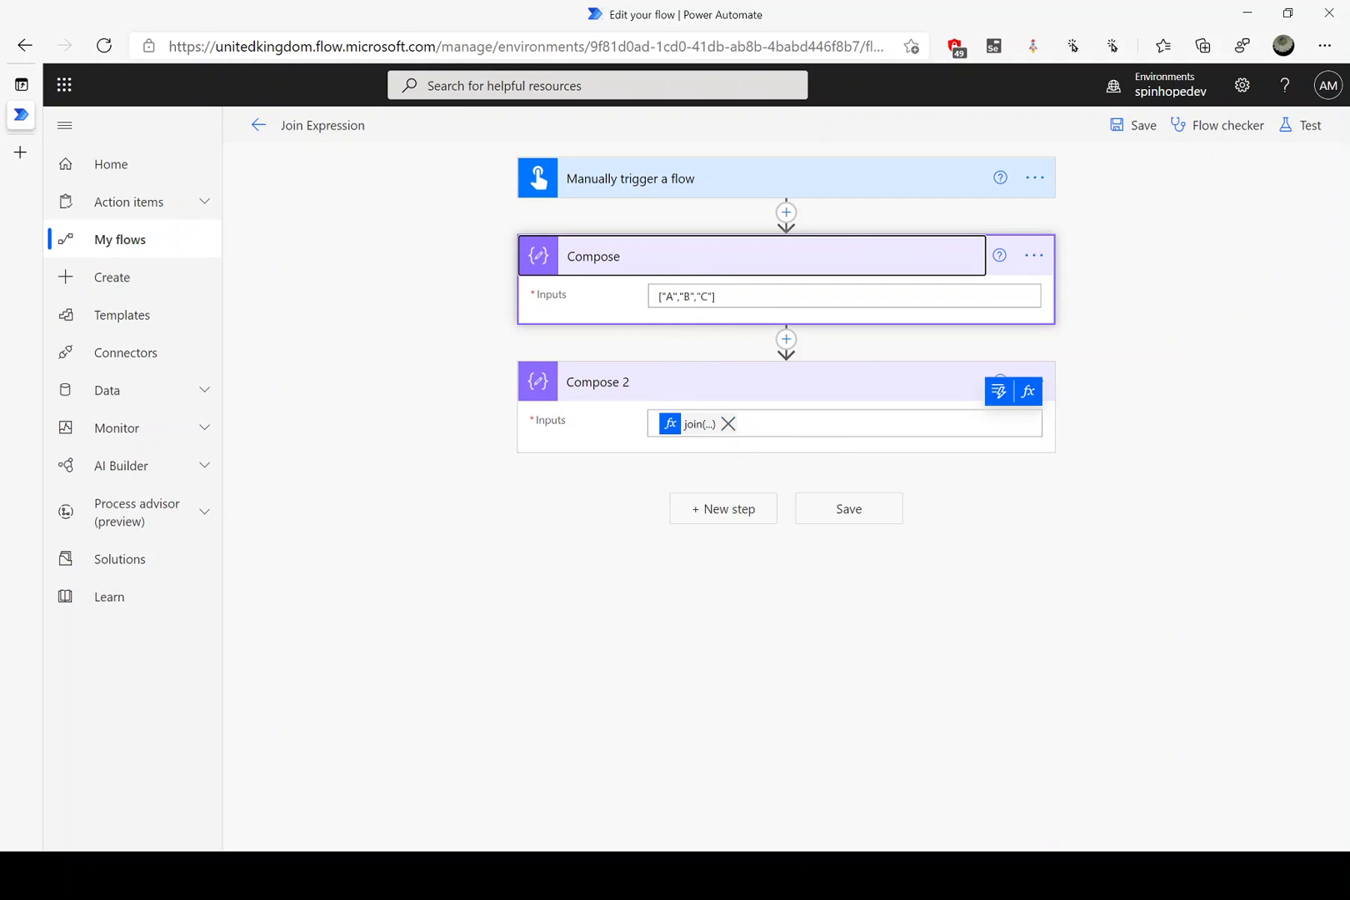
mouse_move(728, 327)
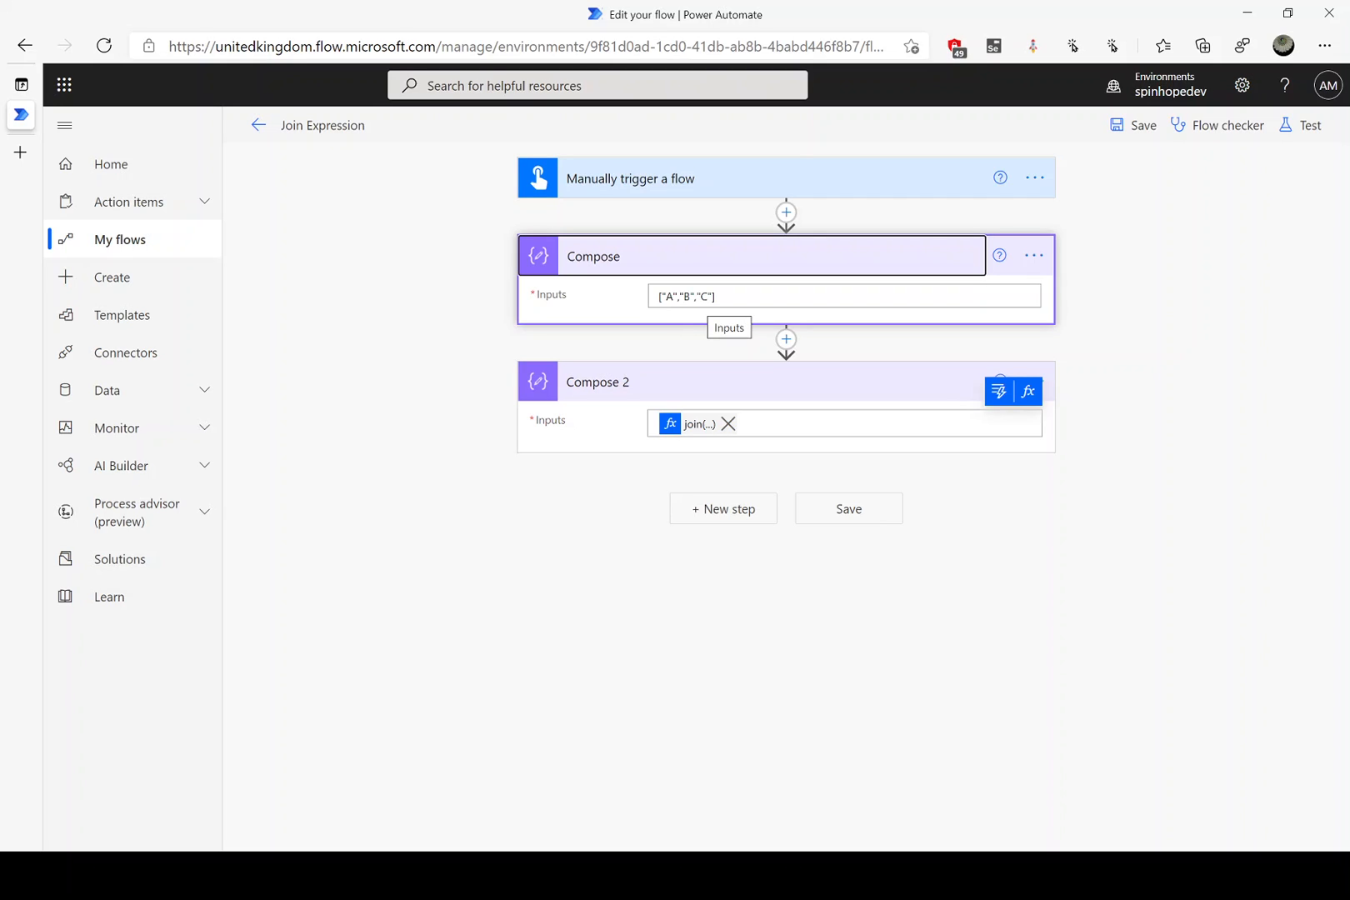
left_click(693, 423)
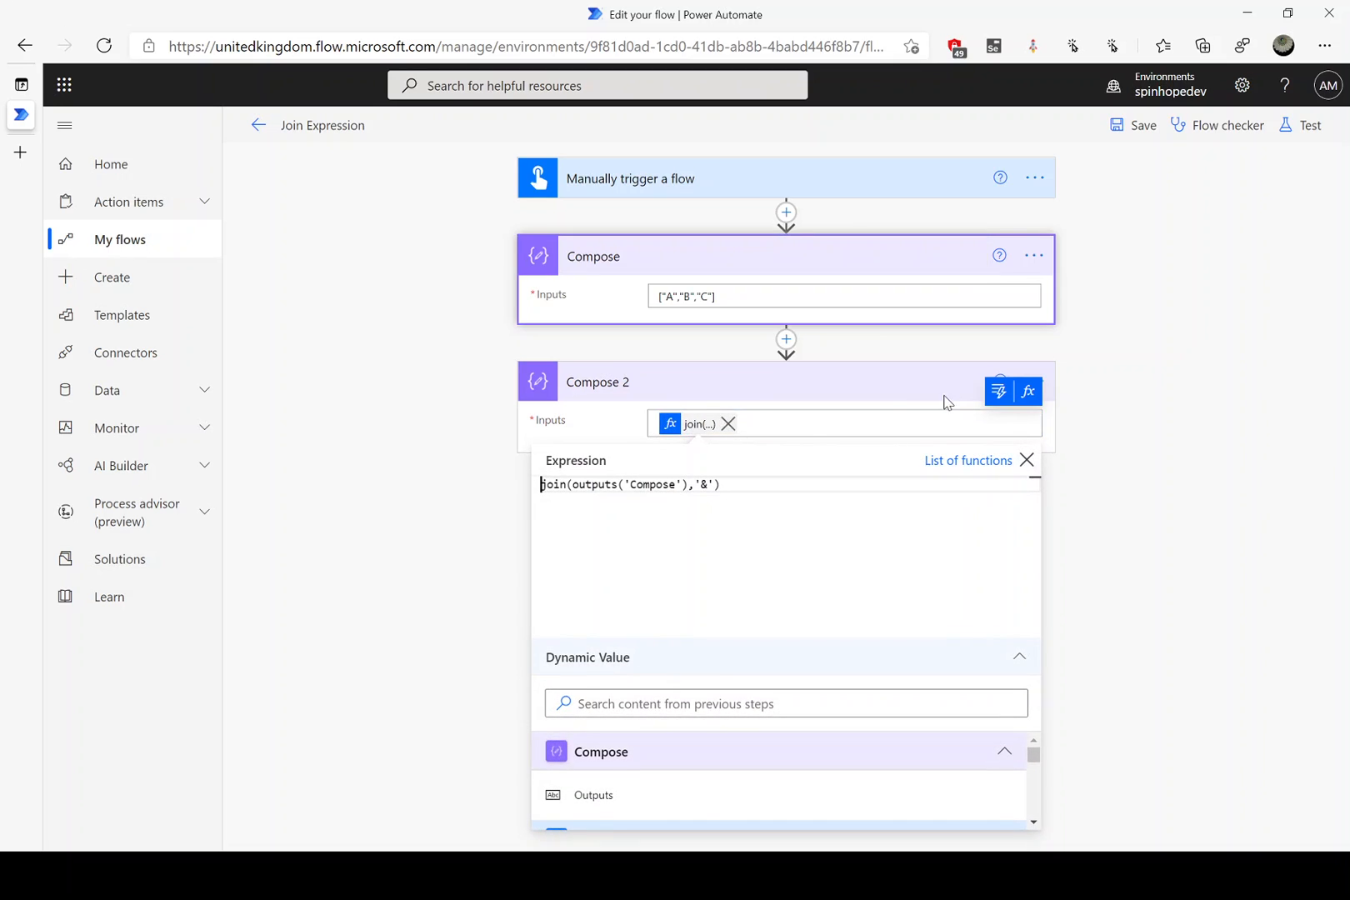
mouse_move(1153, 388)
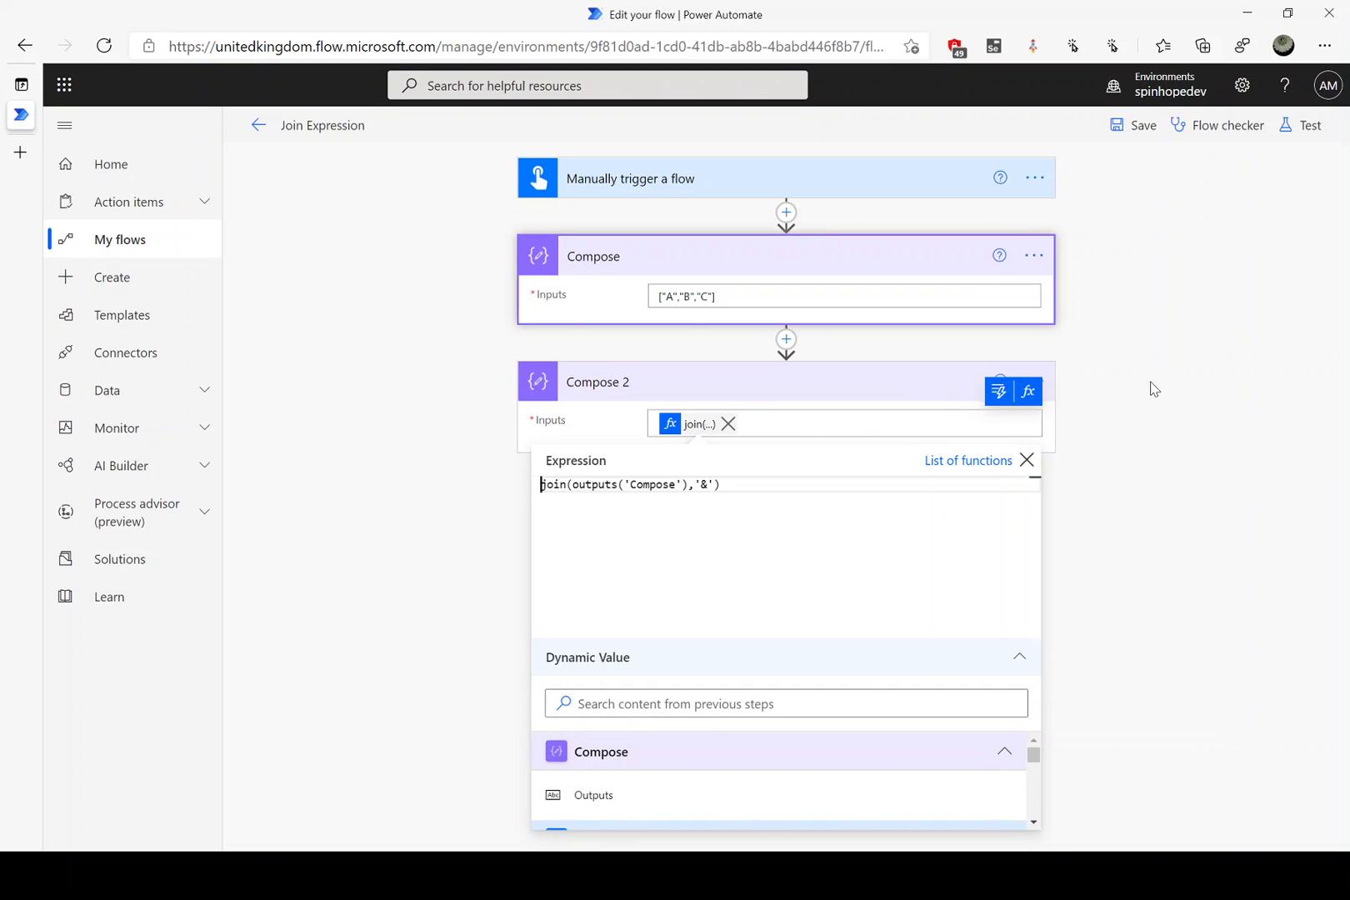